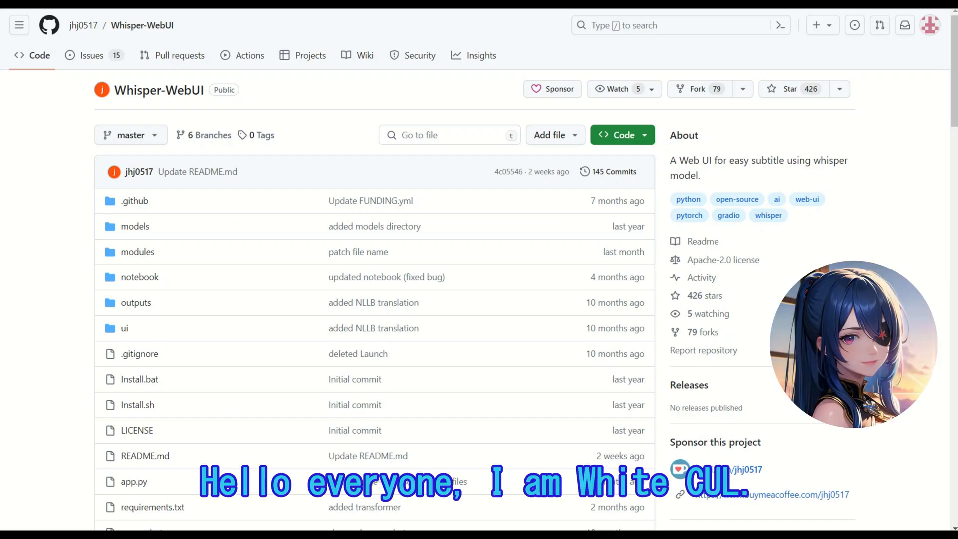
# - Review the README's installation prerequisites for Whisper-WebUI
pyautogui.scroll(-3)
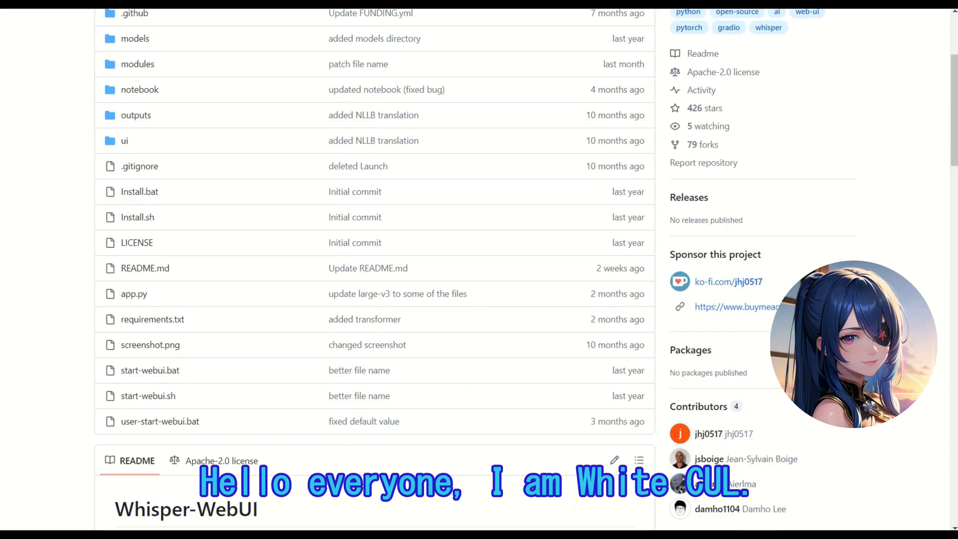
pyautogui.scroll(-3)
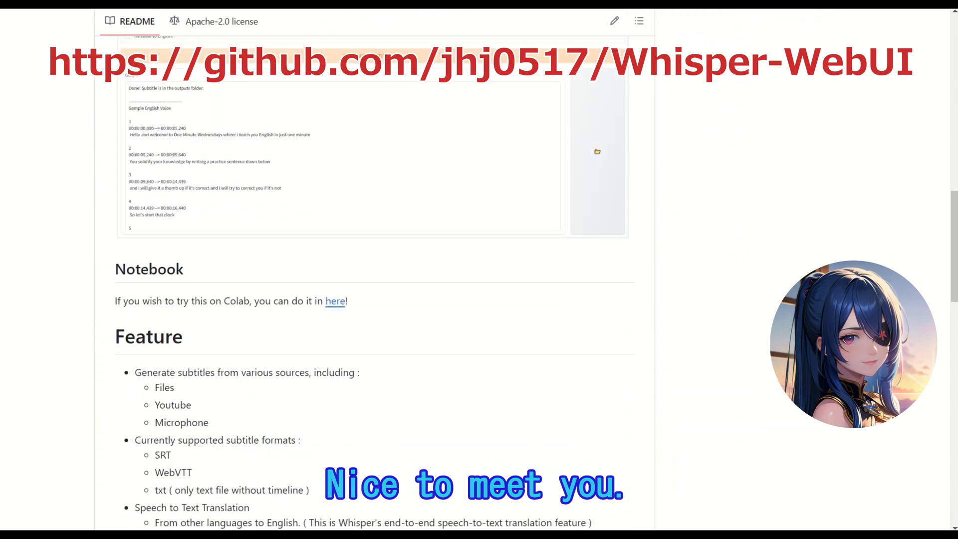
pyautogui.scroll(-3)
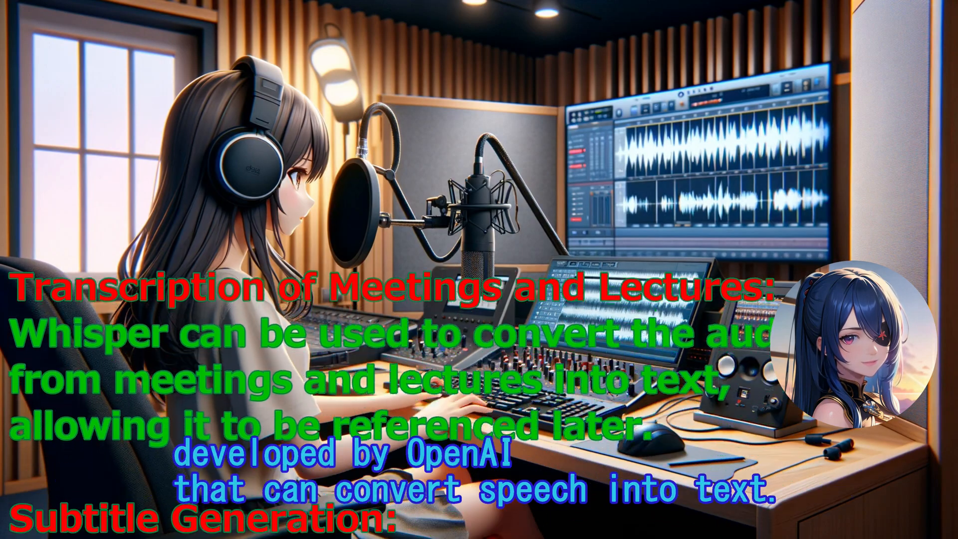
pyautogui.scroll(-3)
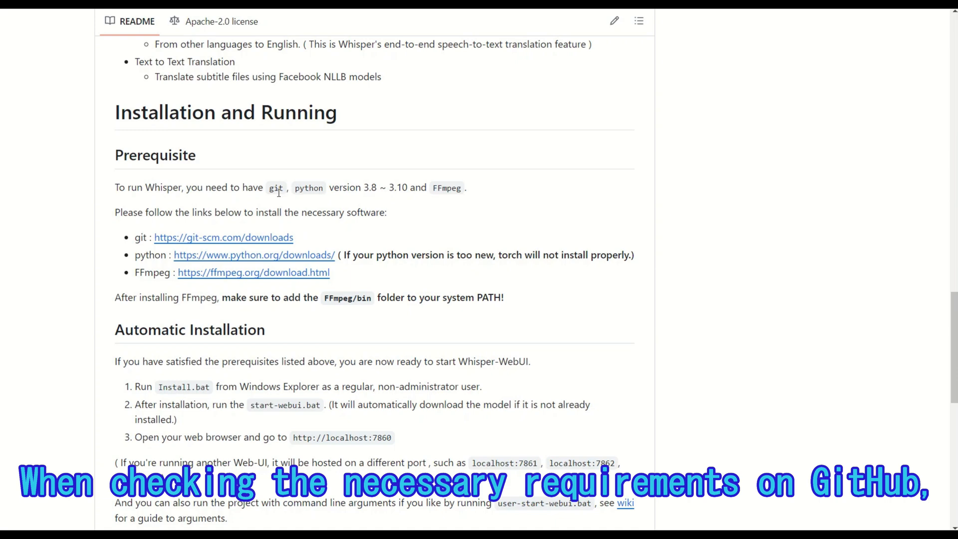
pyautogui.scroll(-3)
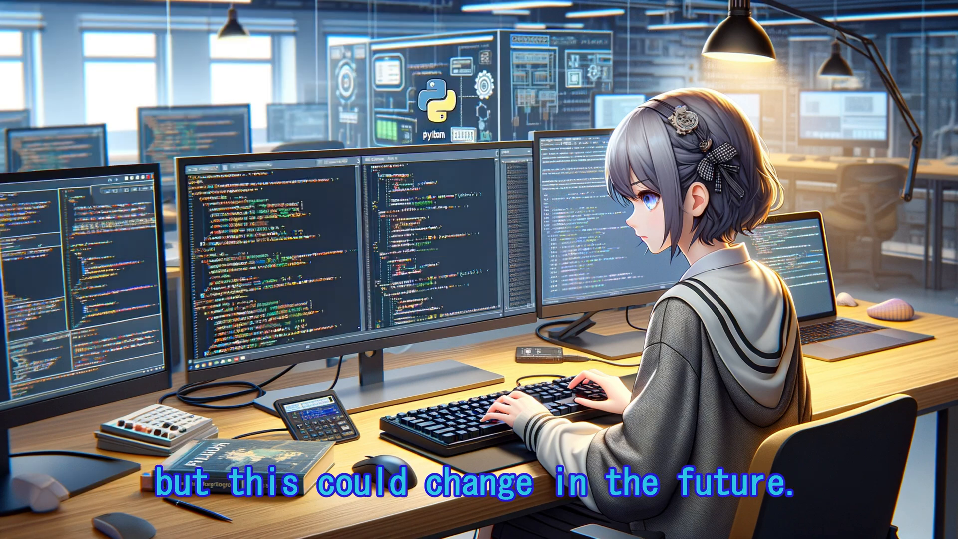
# - Copy the repository's HTTPS clone URL from the Code menu
pyautogui.click(622, 135)
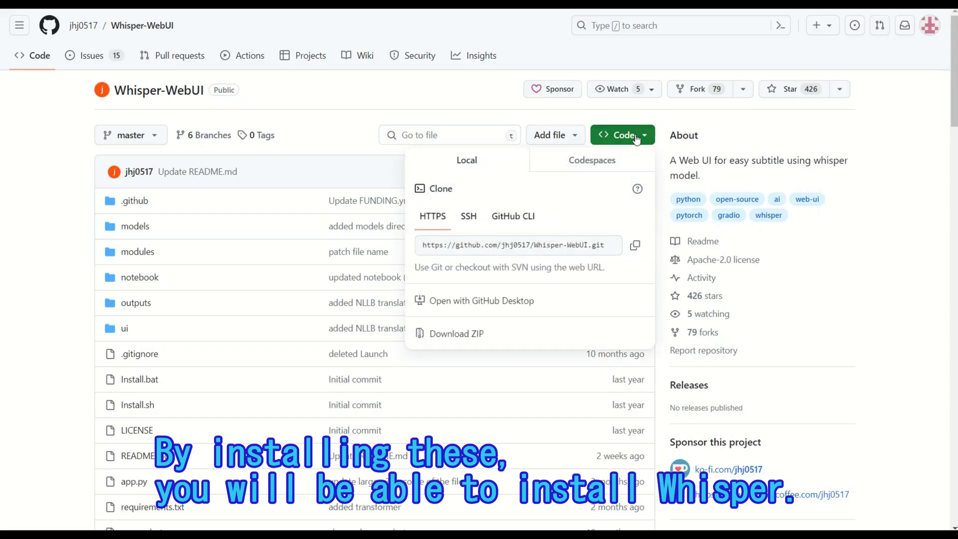
pyautogui.moveTo(634, 246)
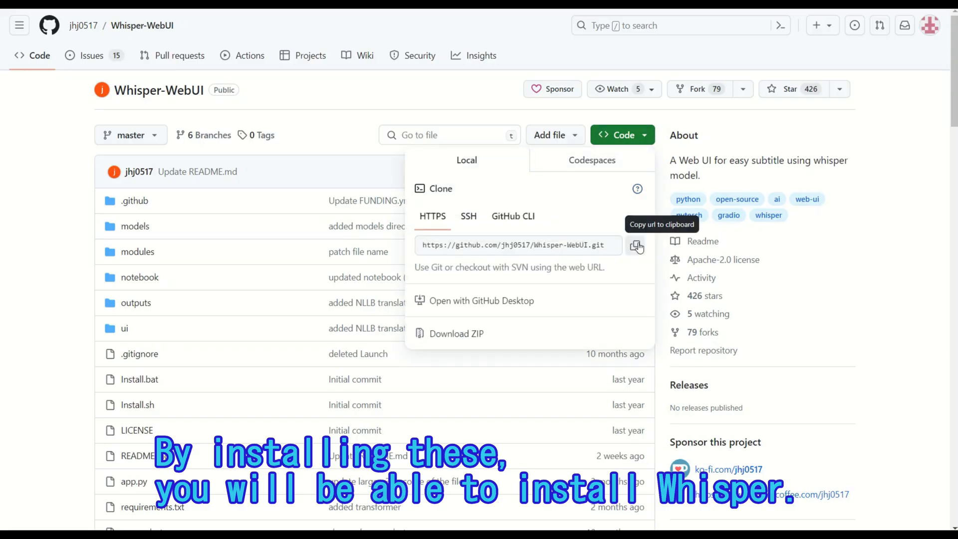
pyautogui.click(636, 245)
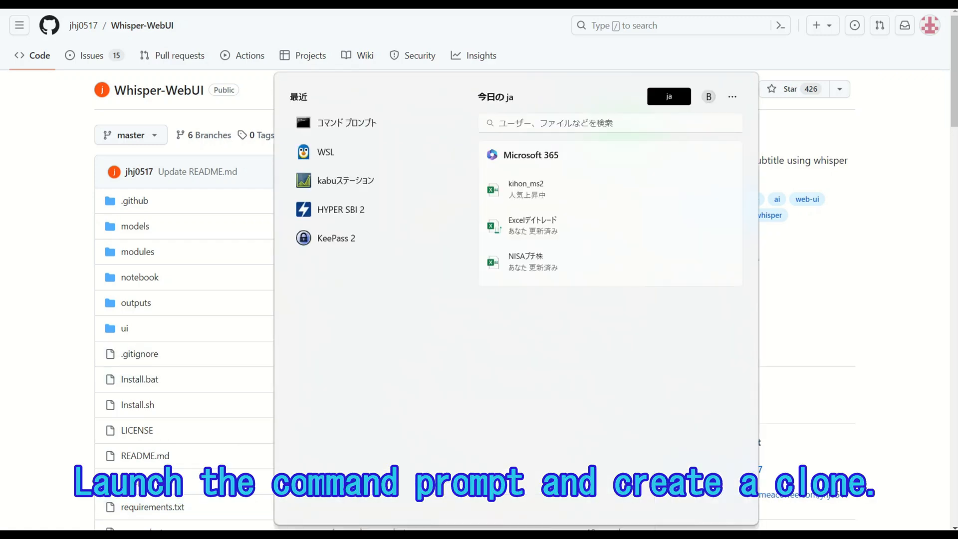
pyautogui.click(622, 135)
pyautogui.write('cd')
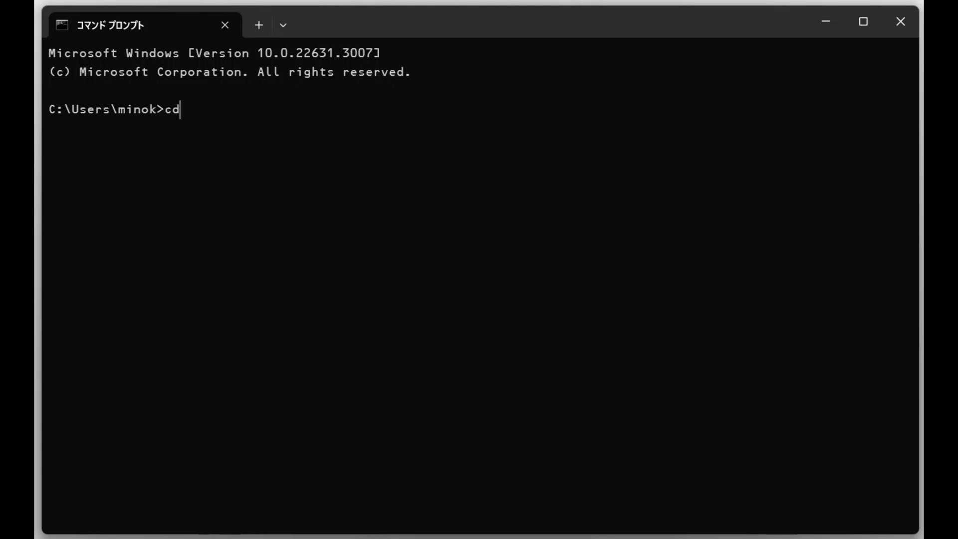
pyautogui.press('enter')
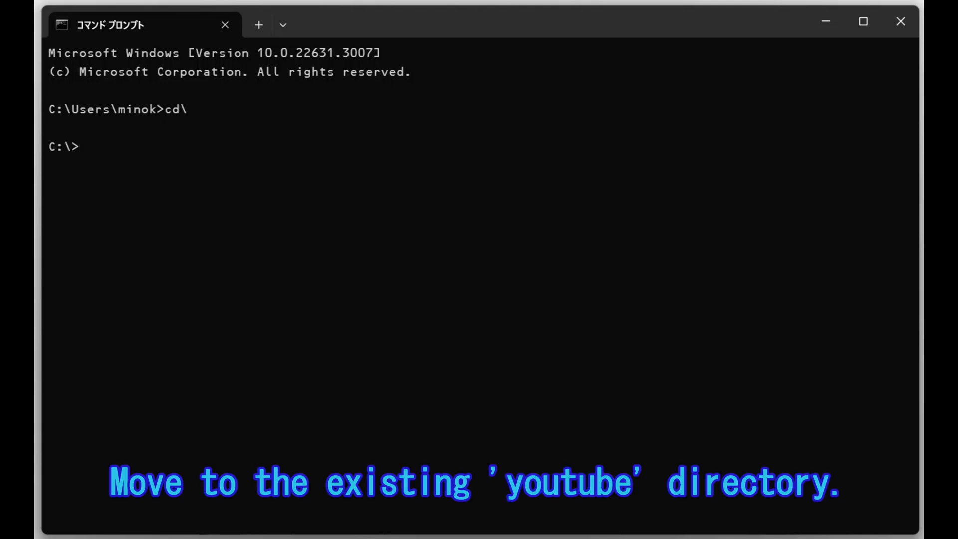
pyautogui.write('cd youtube')
pyautogui.write('git')
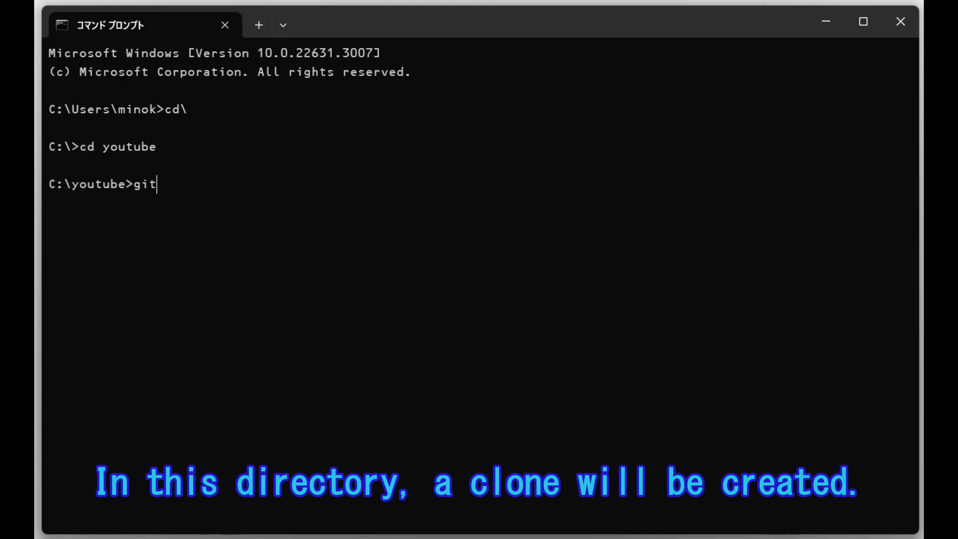
pyautogui.write('clone')
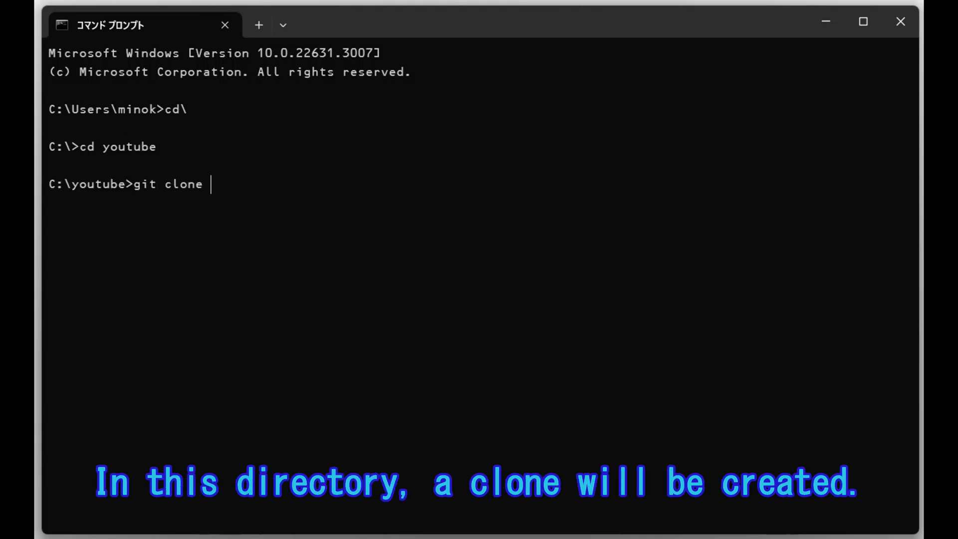
pyautogui.write('https://github.com/jhj0517/Whisper-WebUI.git')
pyautogui.write('dir')
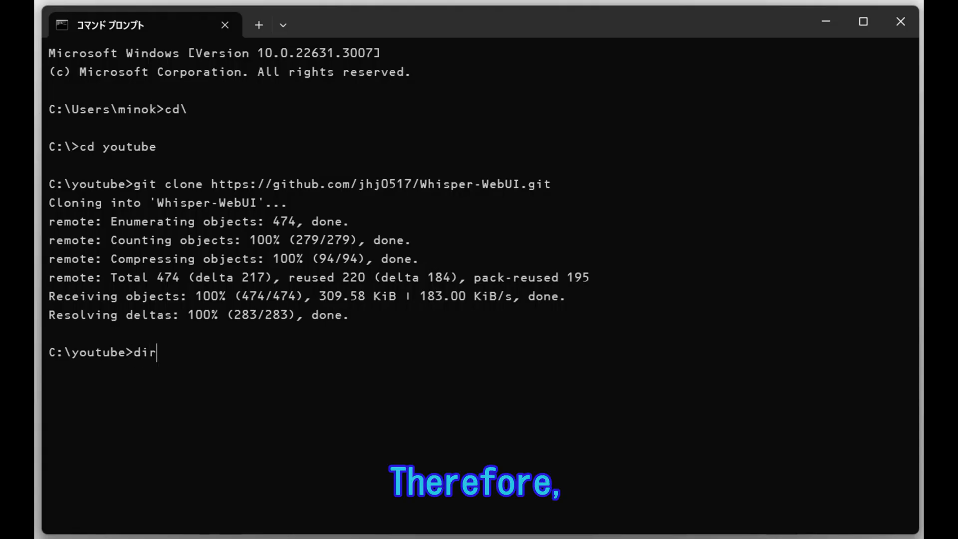
# - List C:\youtube, change into the Whisper-WebUI folder and list its files
pyautogui.press('Return')
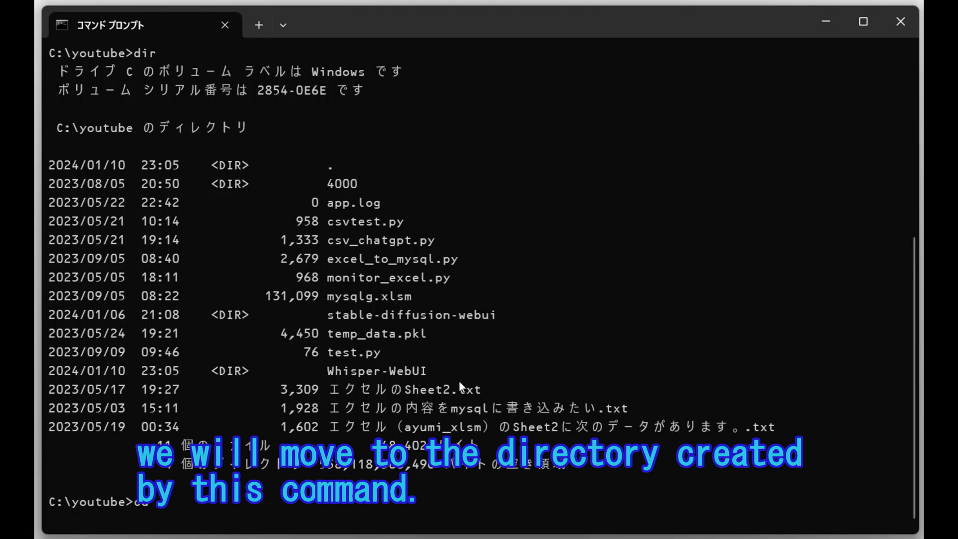
pyautogui.doubleClick(373, 371)
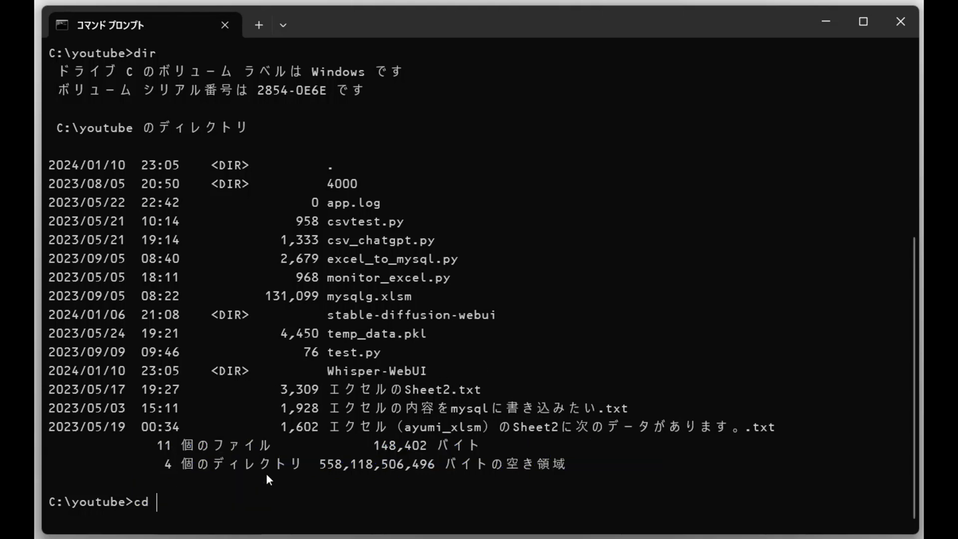
pyautogui.write('Whisper-WebUI')
pyautogui.write('dir')
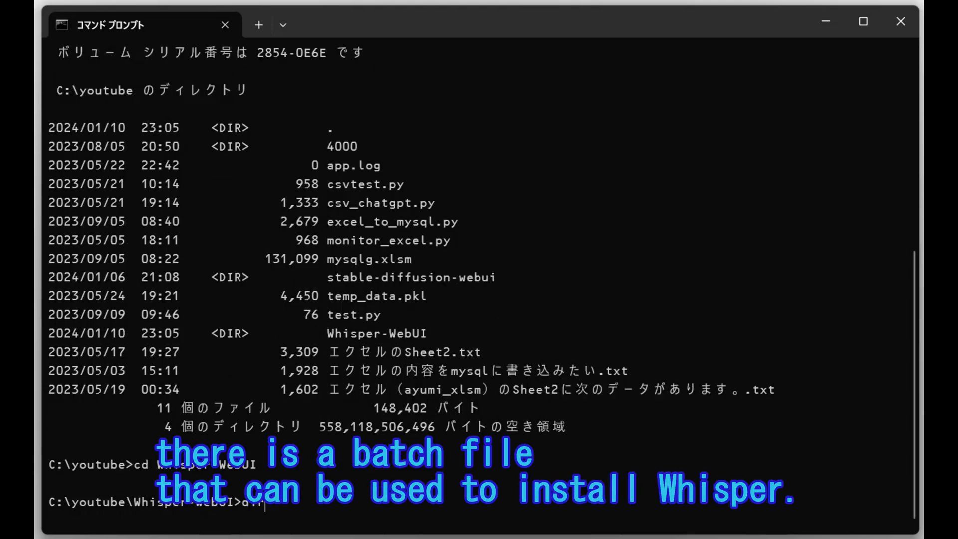
pyautogui.press('Enter')
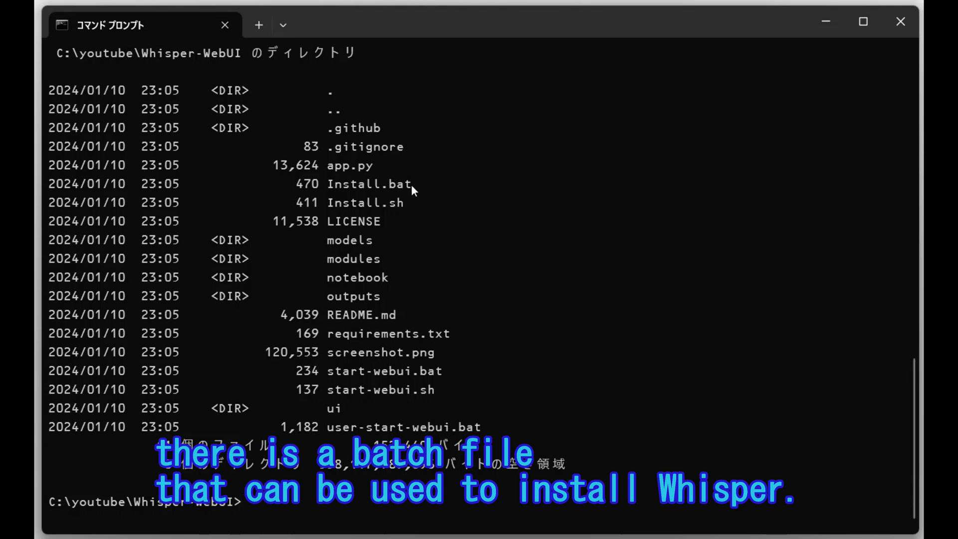
# - Enter Install.bat at the prompt, copied from the directory listing
pyautogui.doubleClick(369, 184)
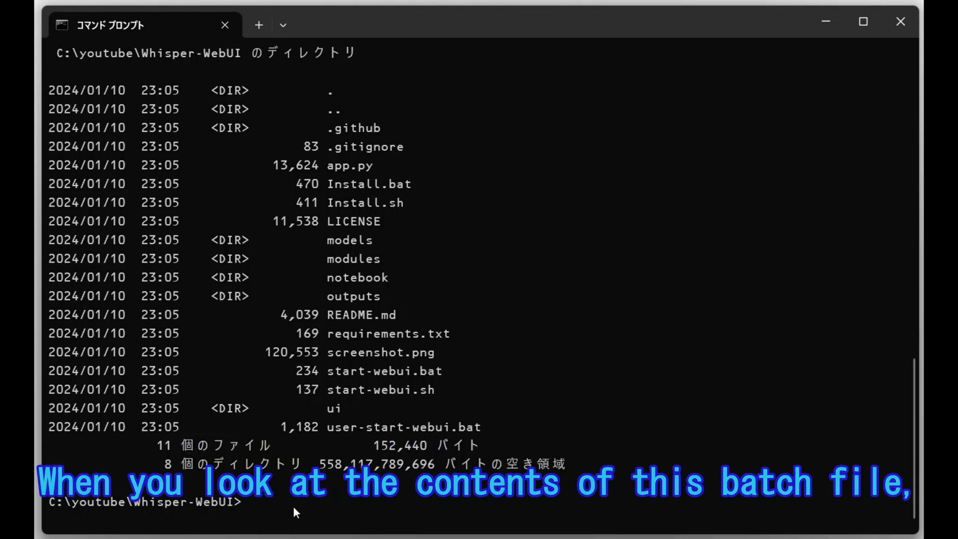
pyautogui.write('Install.bat')
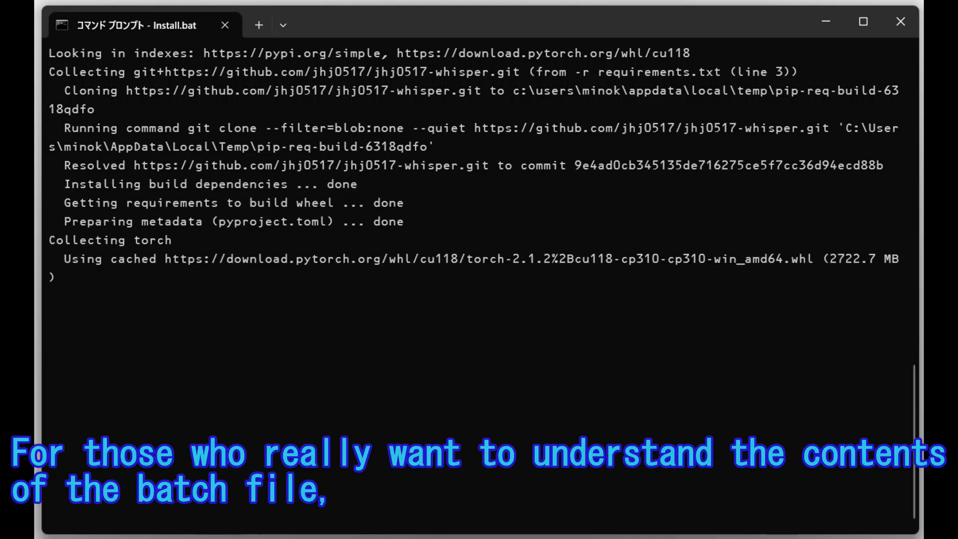
# - Follow Install.bat's output until all requirements install successfully
pyautogui.scroll(-3)
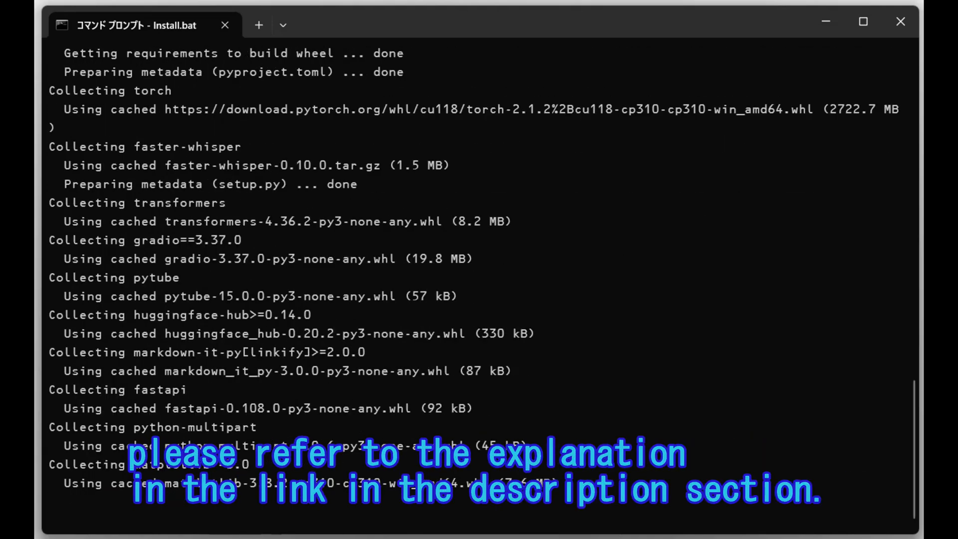
pyautogui.scroll(-3)
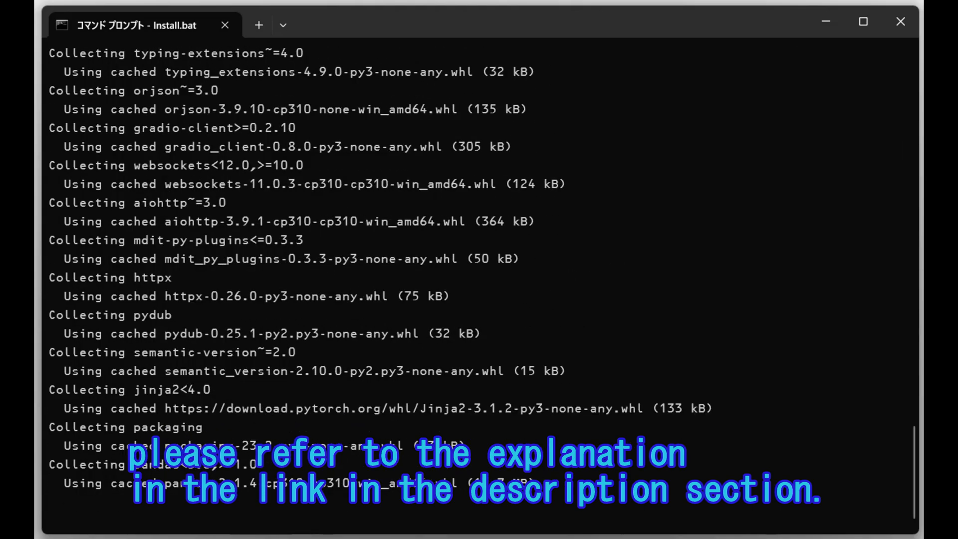
pyautogui.scroll(-3)
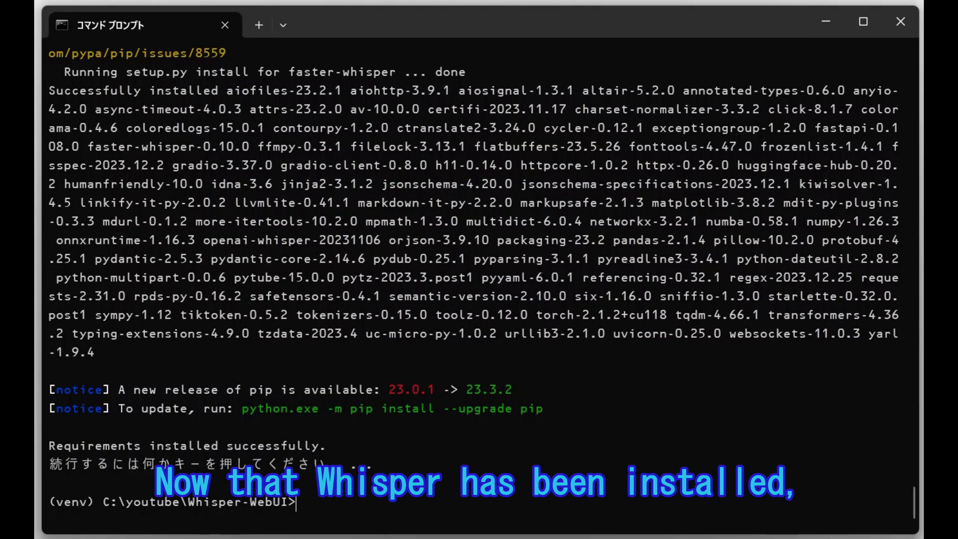
# - List the folder and run start-webui.bat to launch the web interface
pyautogui.write('dir')
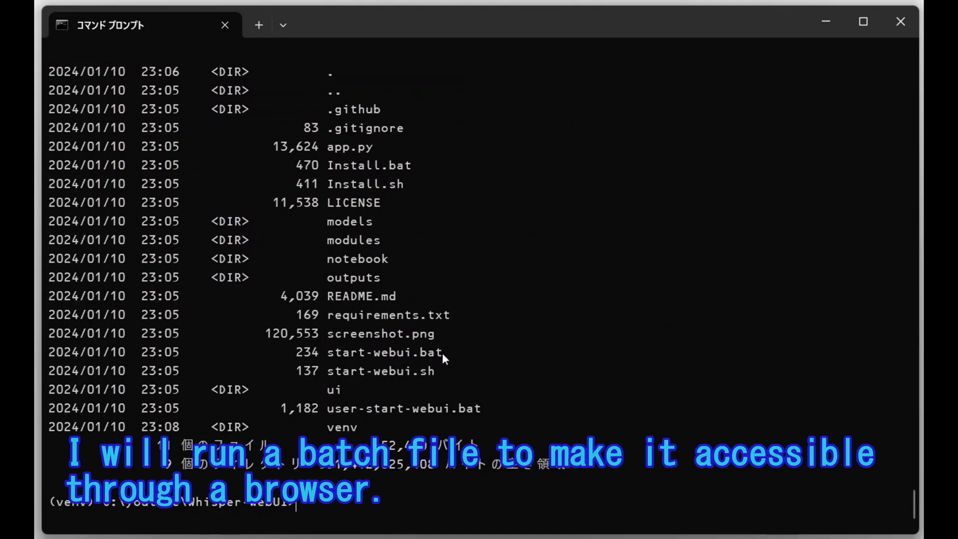
pyautogui.doubleClick(383, 353)
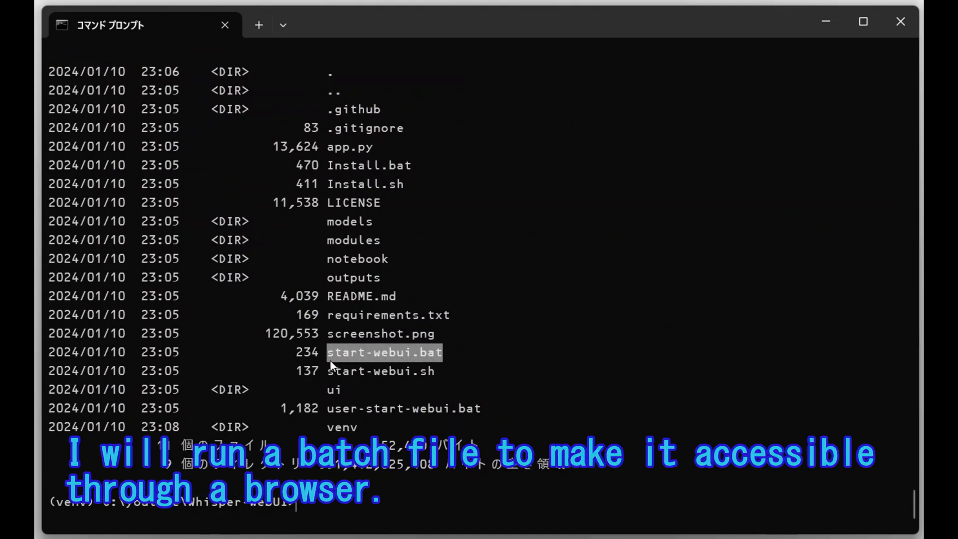
pyautogui.write('start-webui.bat')
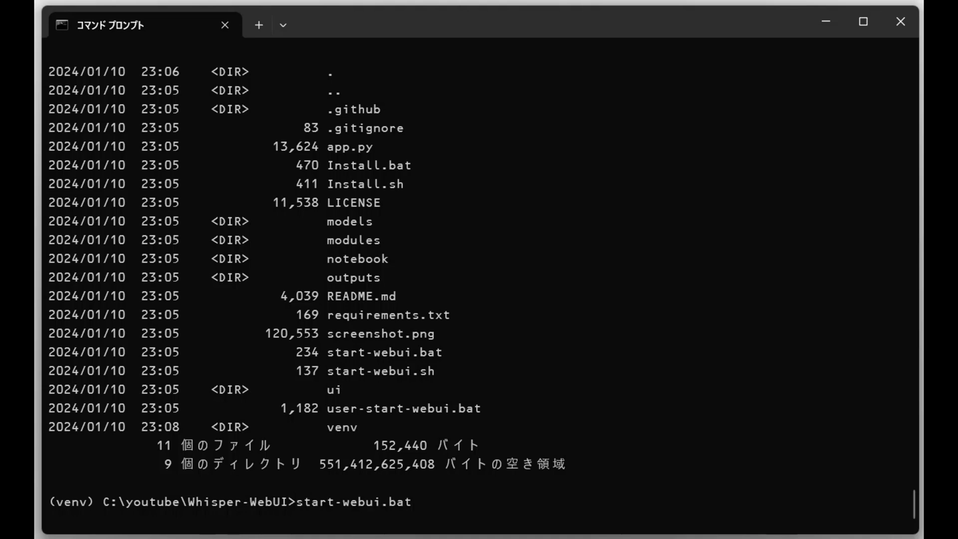
pyautogui.press('enter')
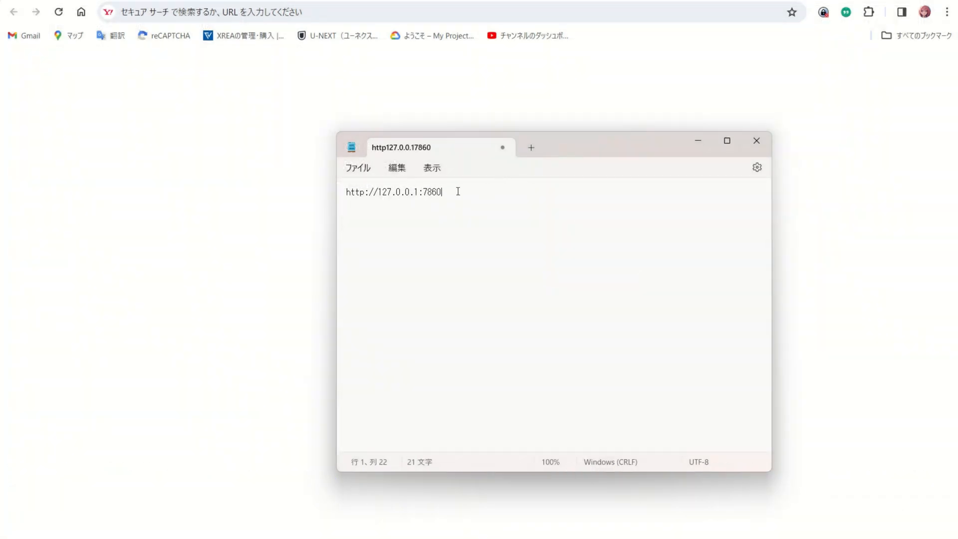
pyautogui.press('ctrl+a')
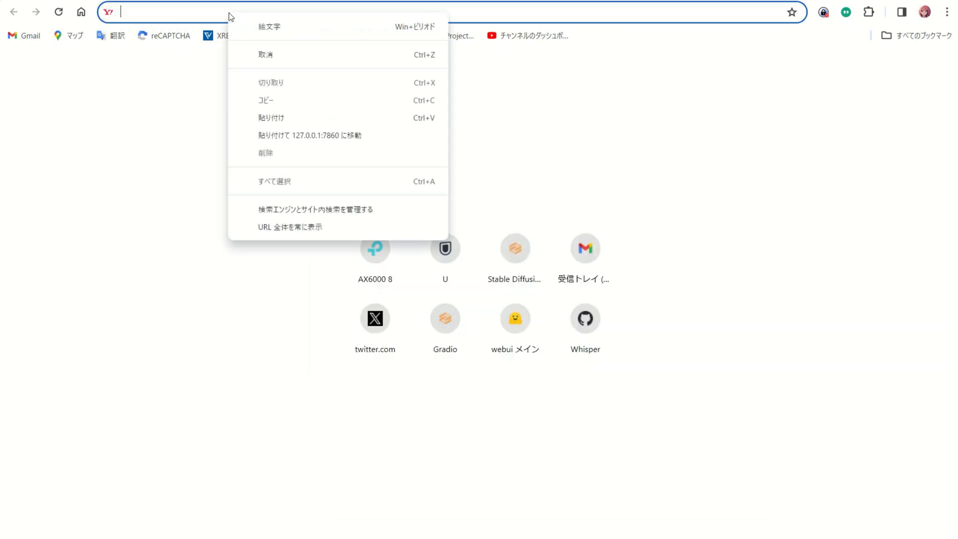
pyautogui.click(309, 136)
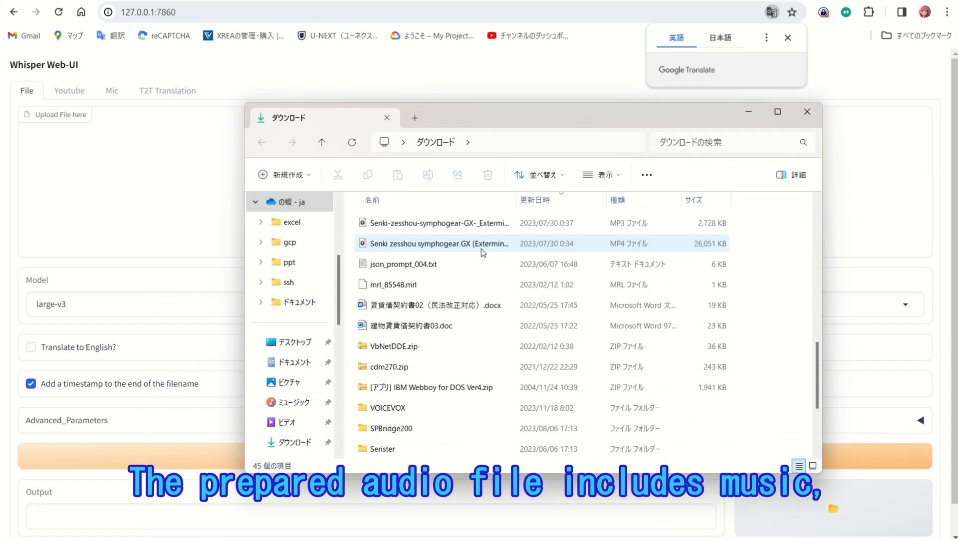
pyautogui.moveTo(447, 237)
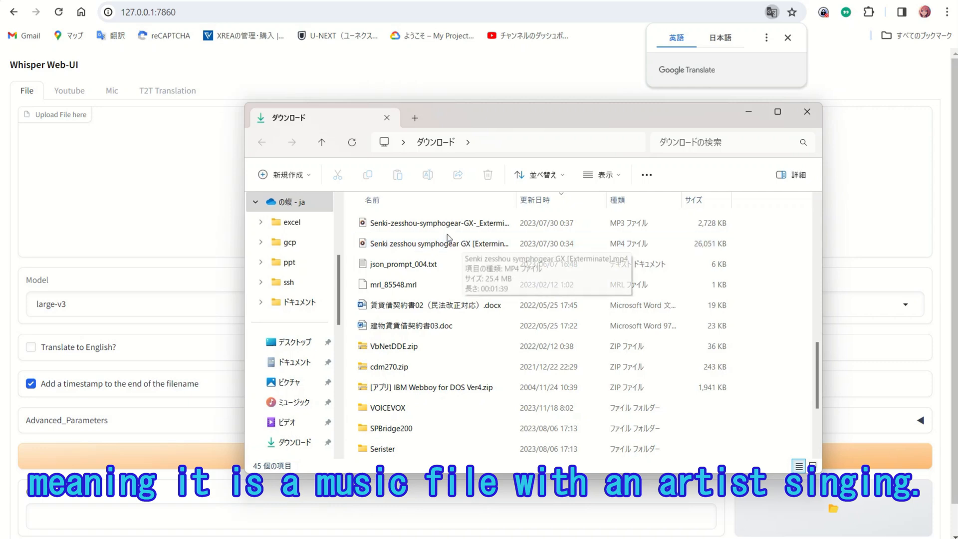
# - Upload the Senki-zesshou-symphogear MP3 from Downloads for SRT output
pyautogui.click(437, 224)
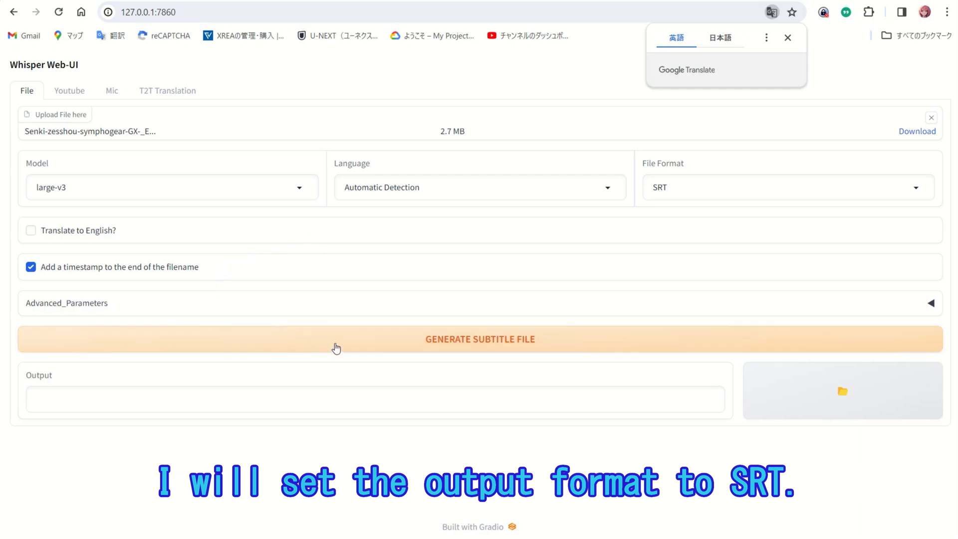
# - Generate the song's SRT subtitles, then show the outputs folder with the result
pyautogui.click(480, 339)
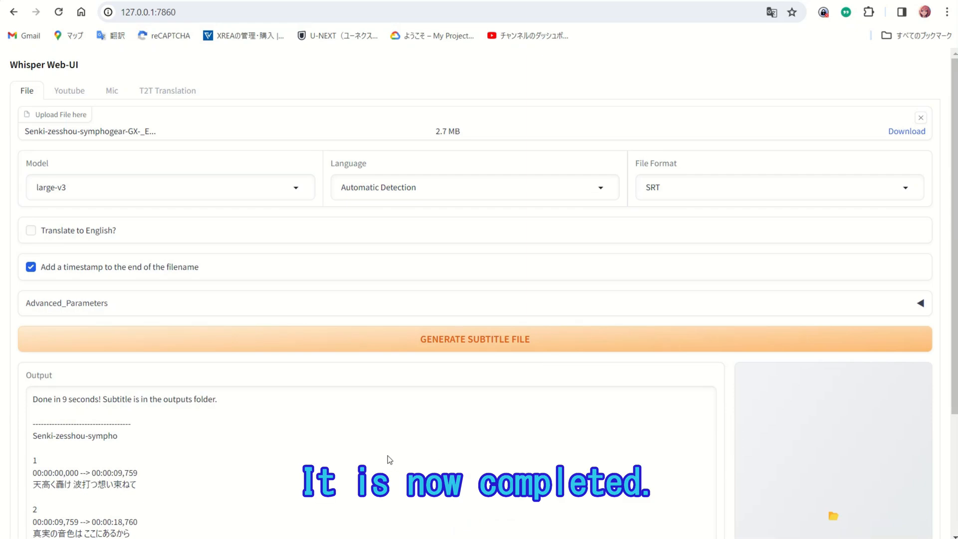
pyautogui.click(475, 188)
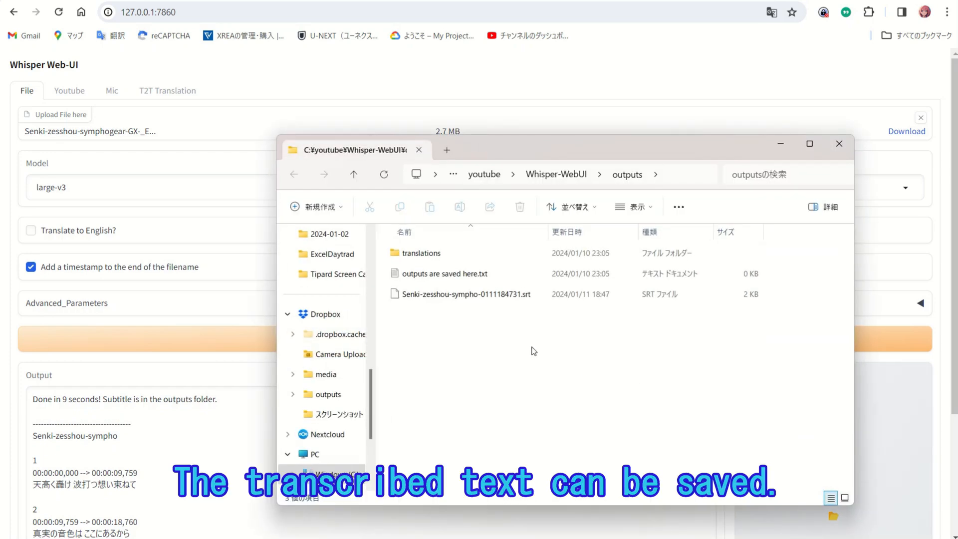
pyautogui.moveTo(385, 416)
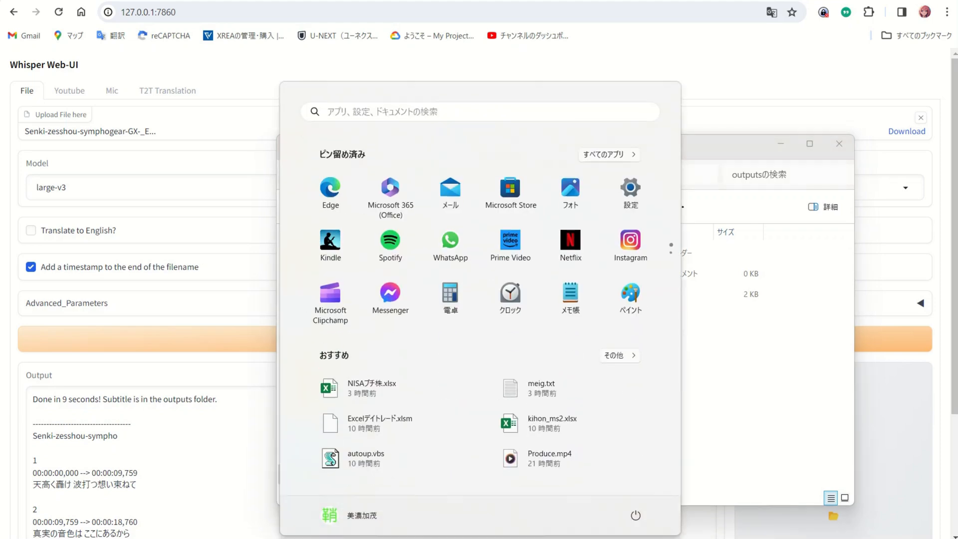
pyautogui.click(569, 291)
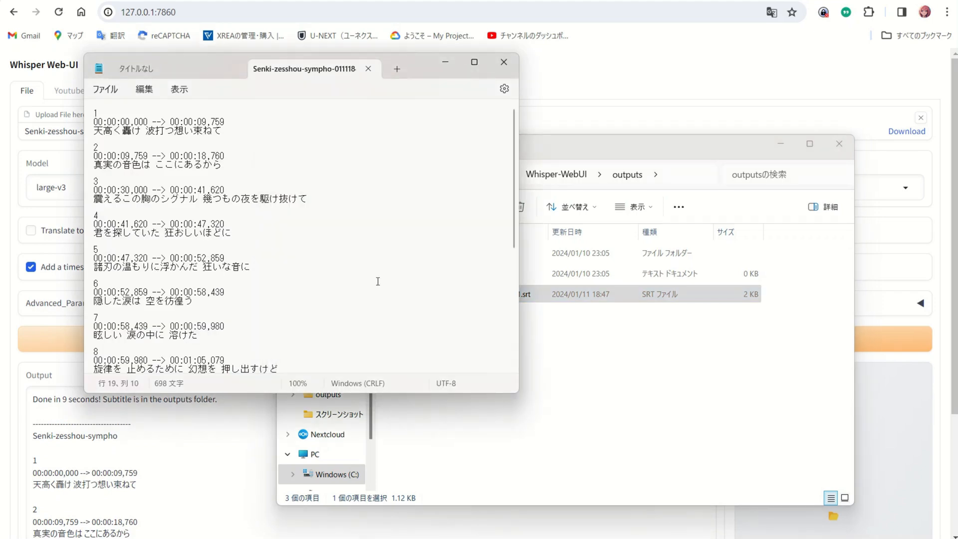
pyautogui.scroll(-3)
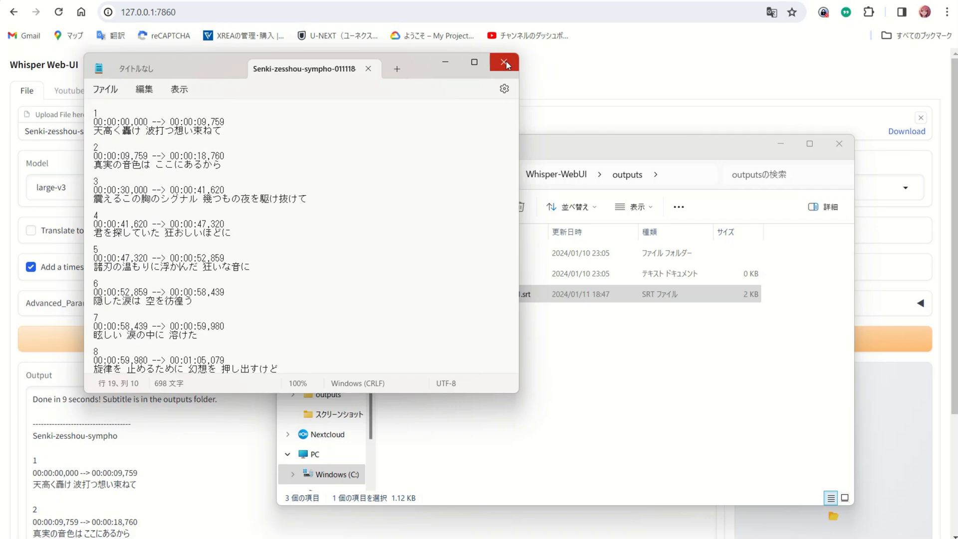
pyautogui.click(503, 62)
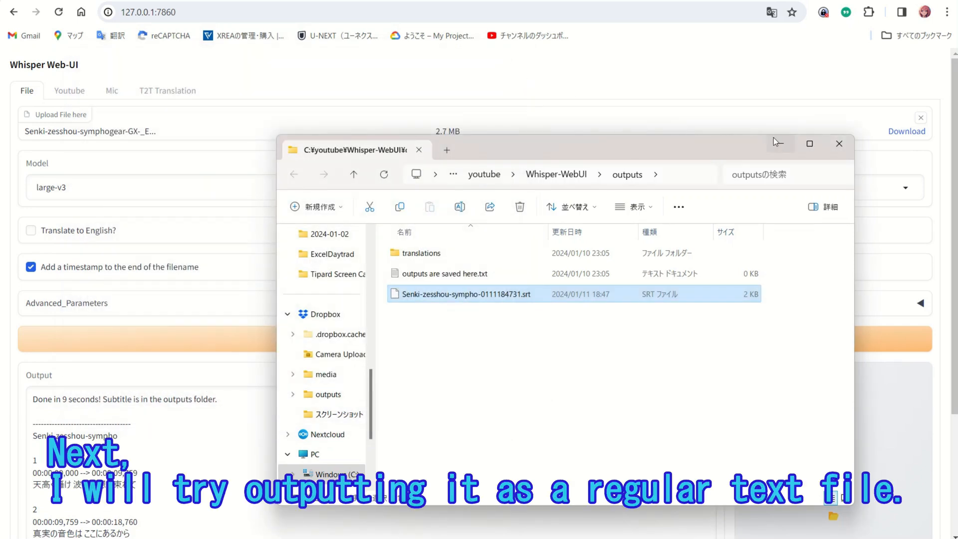
# - Switch File Format to txt and regenerate the transcript as lyrics without timestamps
pyautogui.click(770, 188)
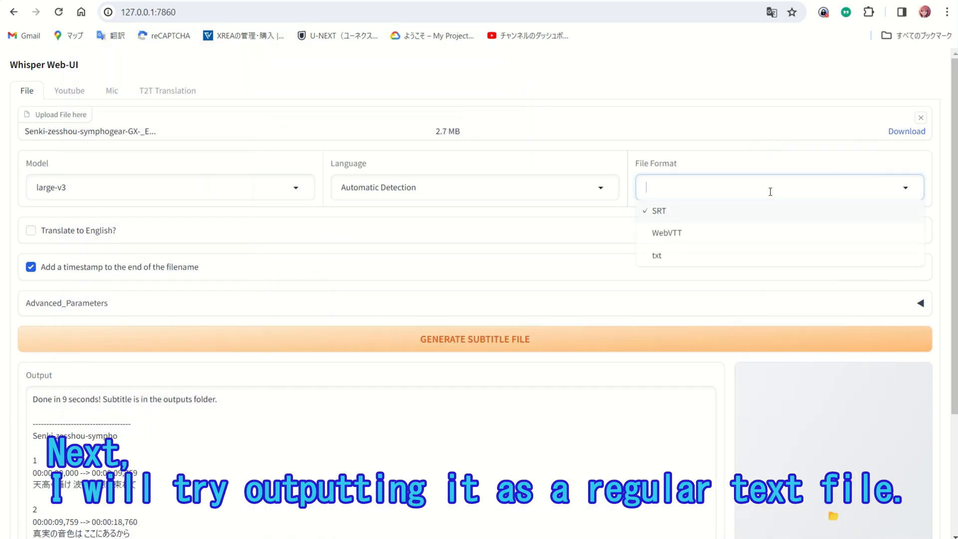
pyautogui.click(656, 255)
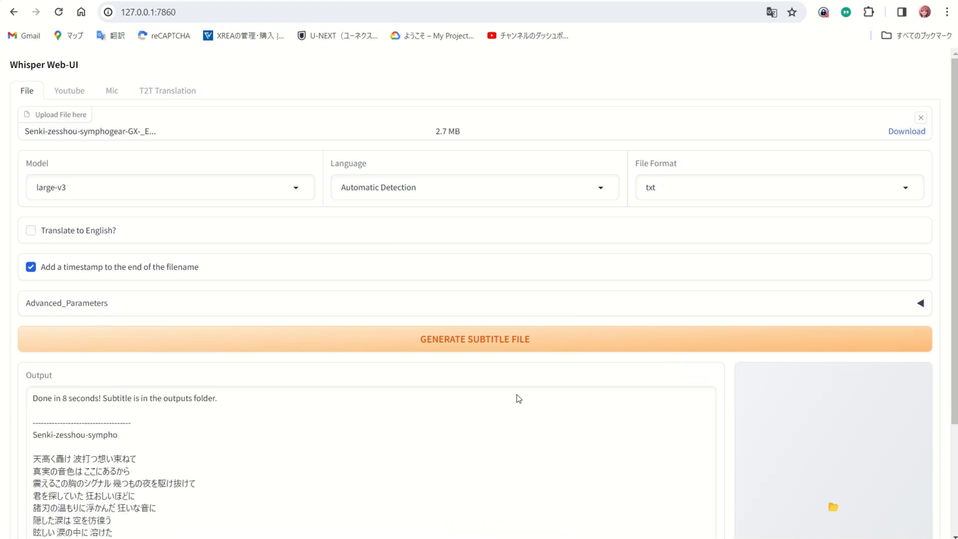
pyautogui.scroll(-3)
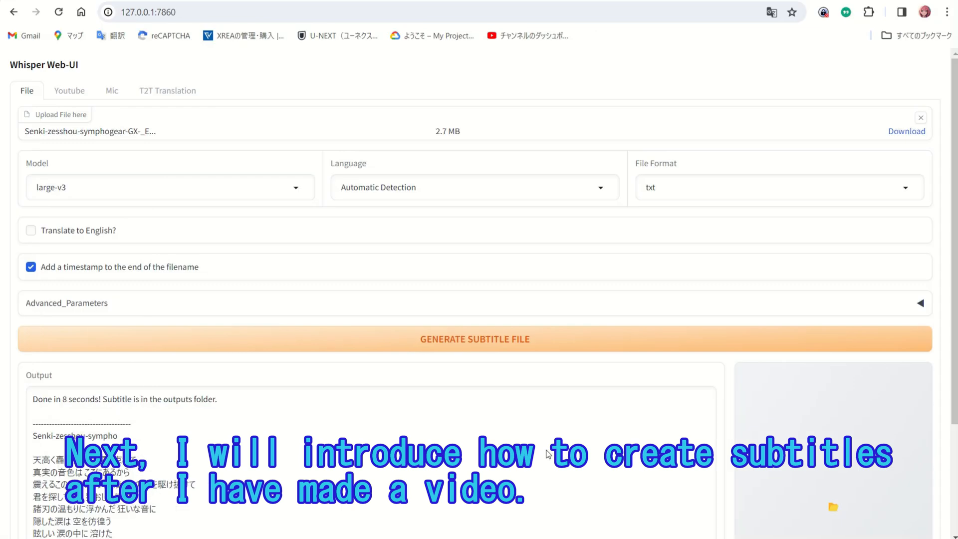
pyautogui.moveTo(533, 529)
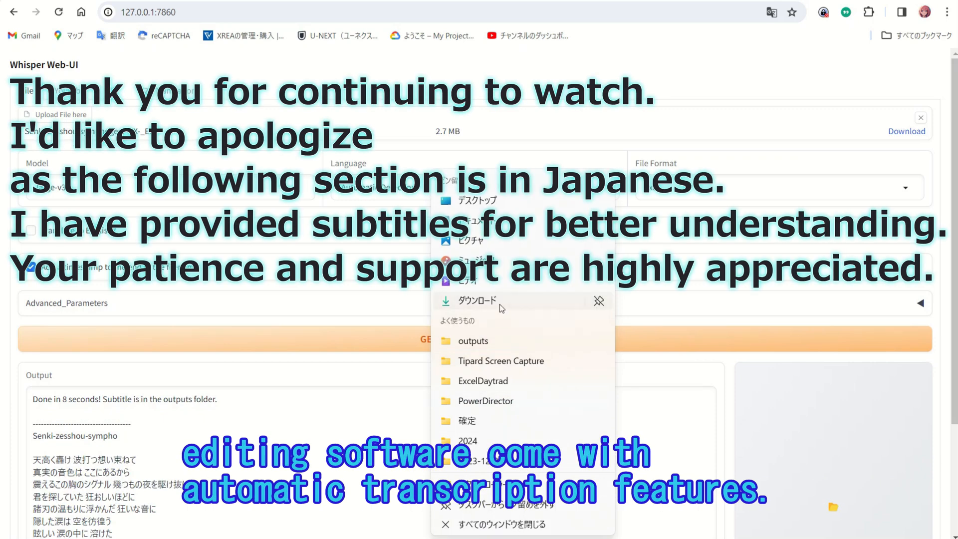
# - From Downloads, preview python.mp4 in Media Player
pyautogui.click(477, 301)
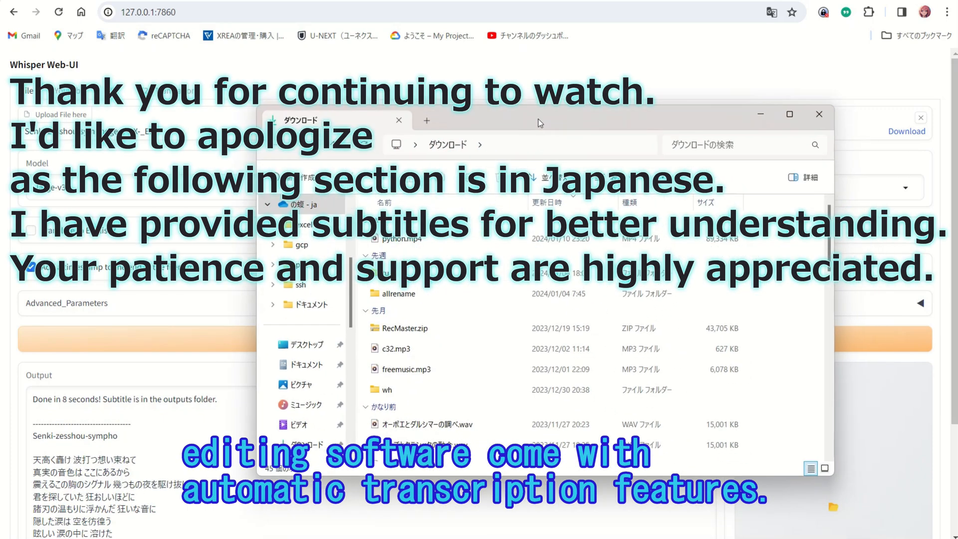
pyautogui.click(395, 240)
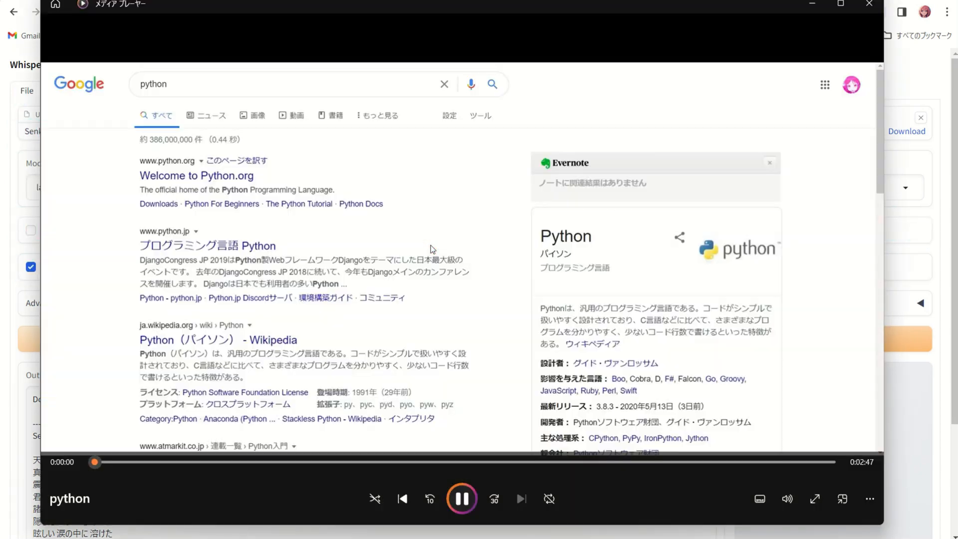
pyautogui.moveTo(539, 342)
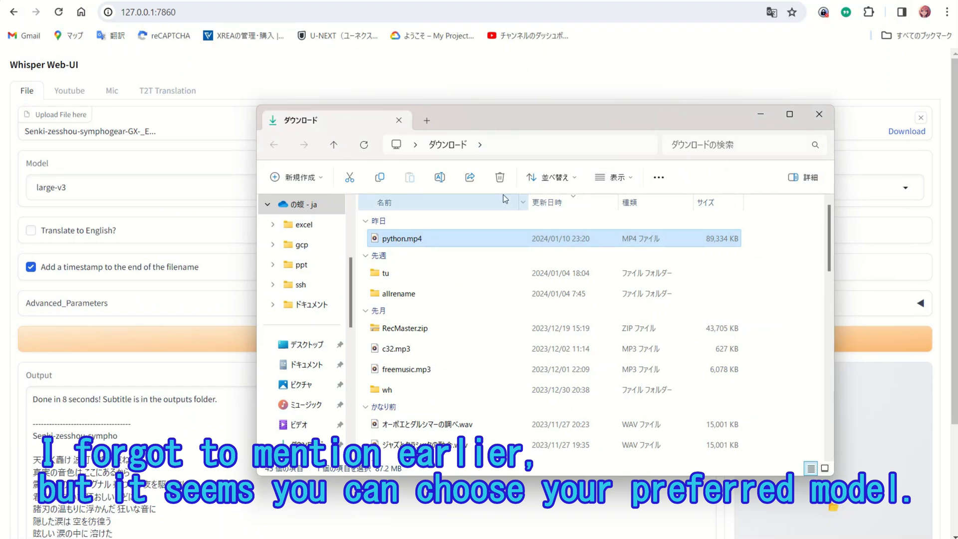
# - Review the model list, keep large-v3 and start choosing a new file from Downloads
pyautogui.click(819, 114)
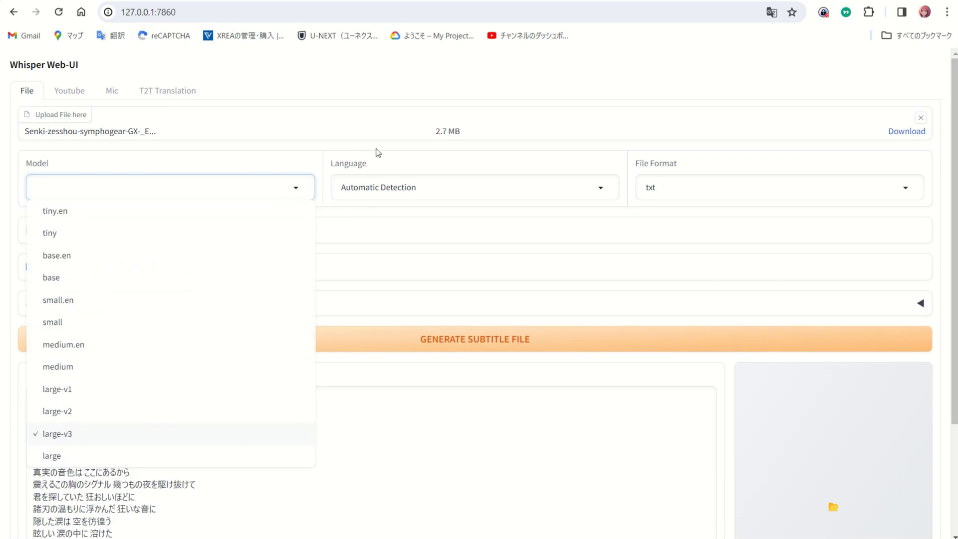
pyautogui.click(53, 434)
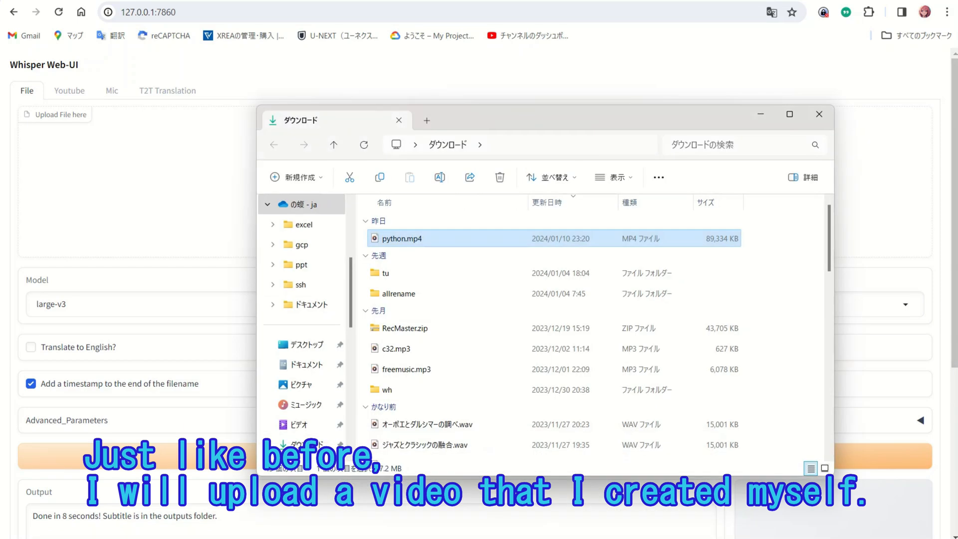
# - Upload python.mp4, set the output format to SRT and generate its subtitle file
pyautogui.moveTo(401, 238); pyautogui.dragTo(253, 181)
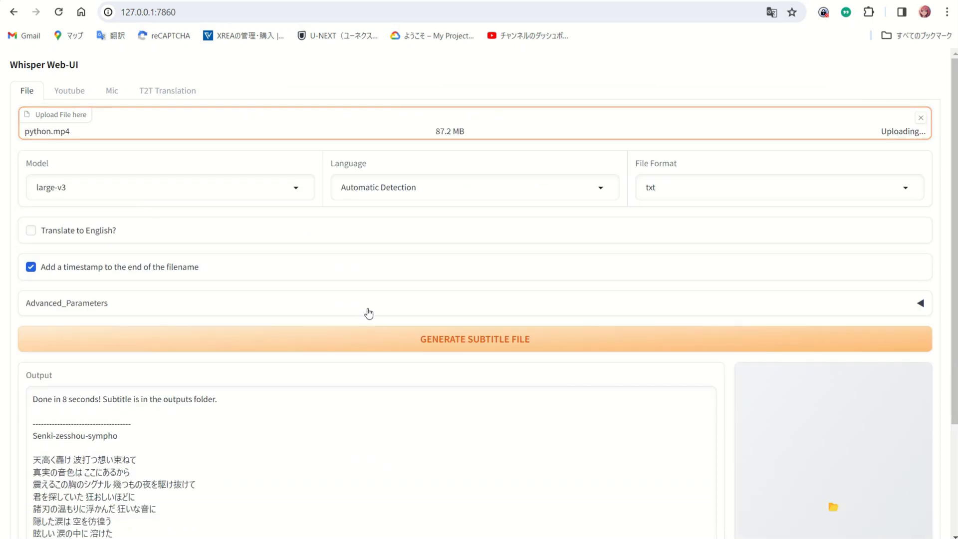
pyautogui.click(770, 188)
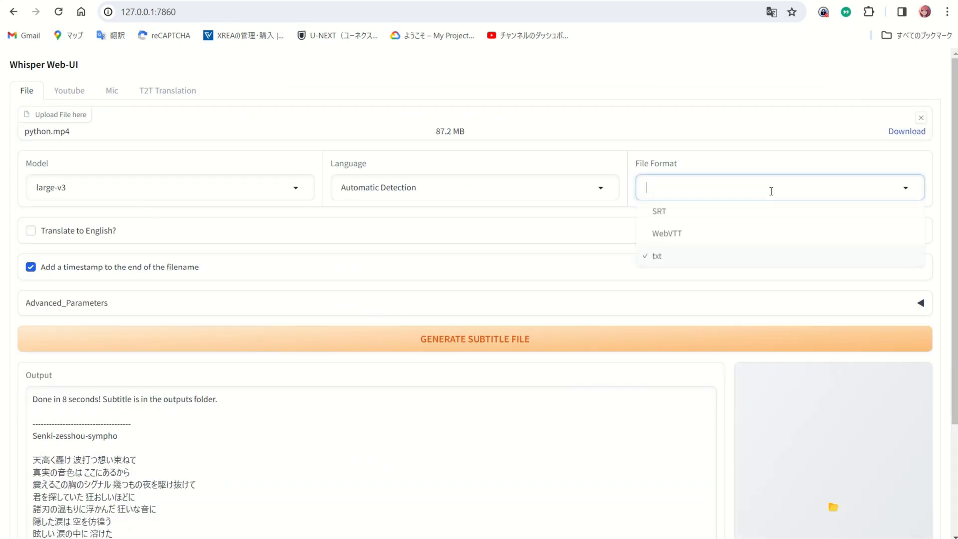
pyautogui.click(659, 212)
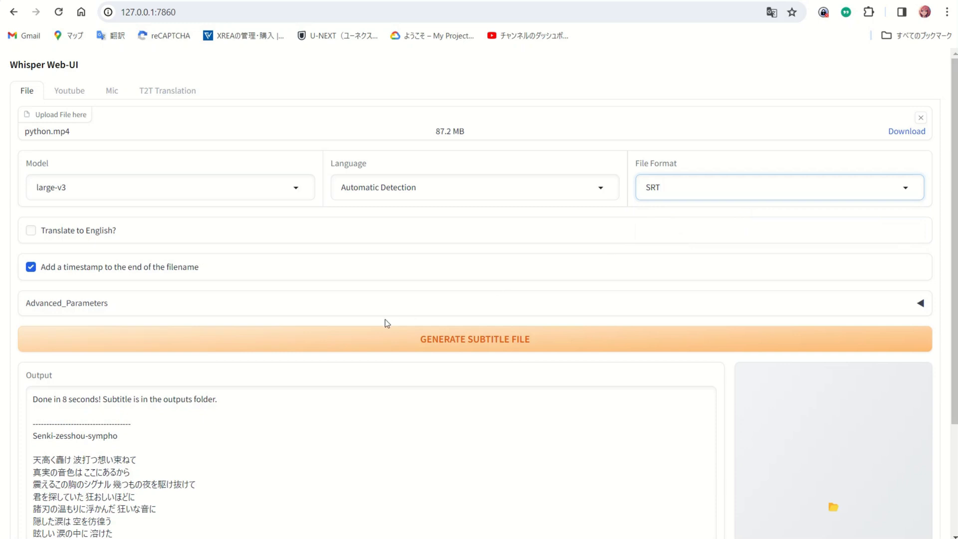
pyautogui.click(474, 340)
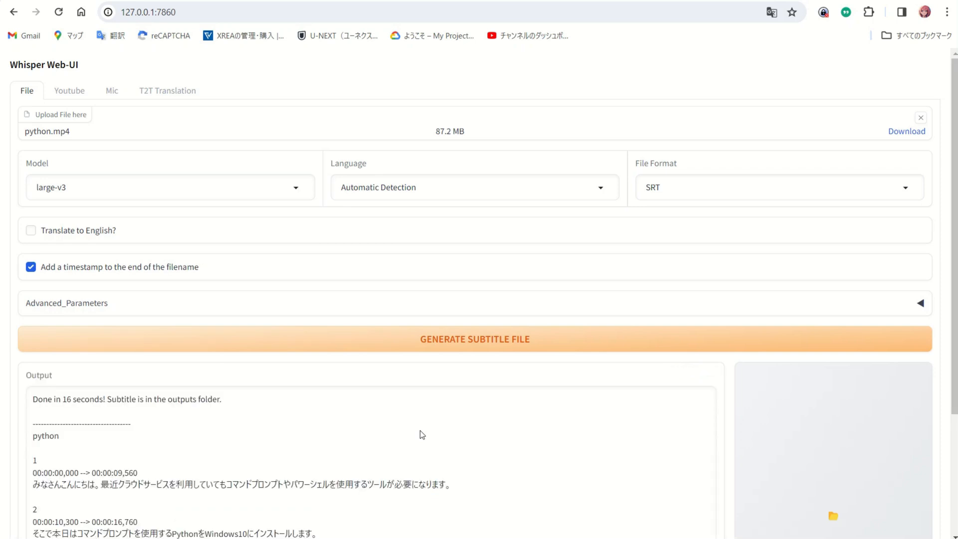
pyautogui.scroll(-3)
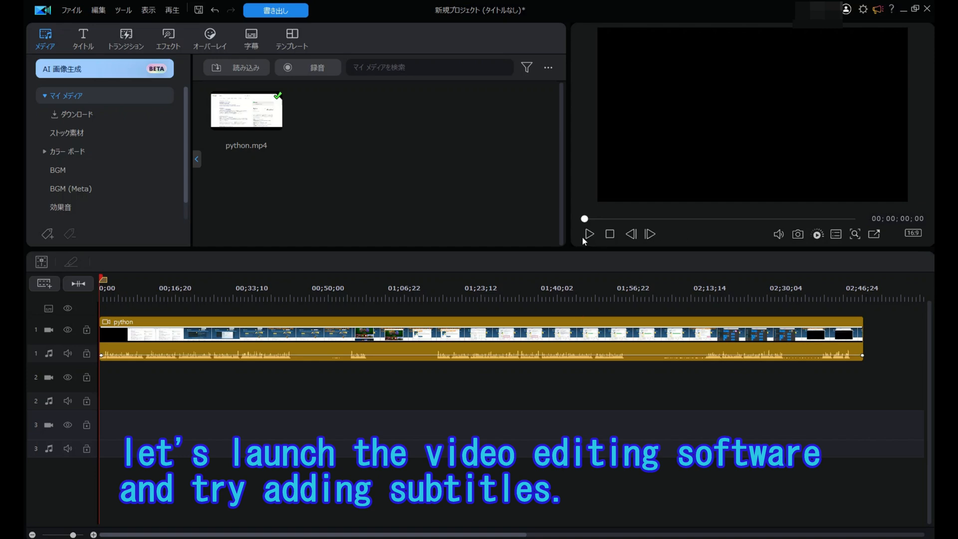
# - Preview the python video briefly, then start importing subtitles from an SRT file
pyautogui.click(588, 233)
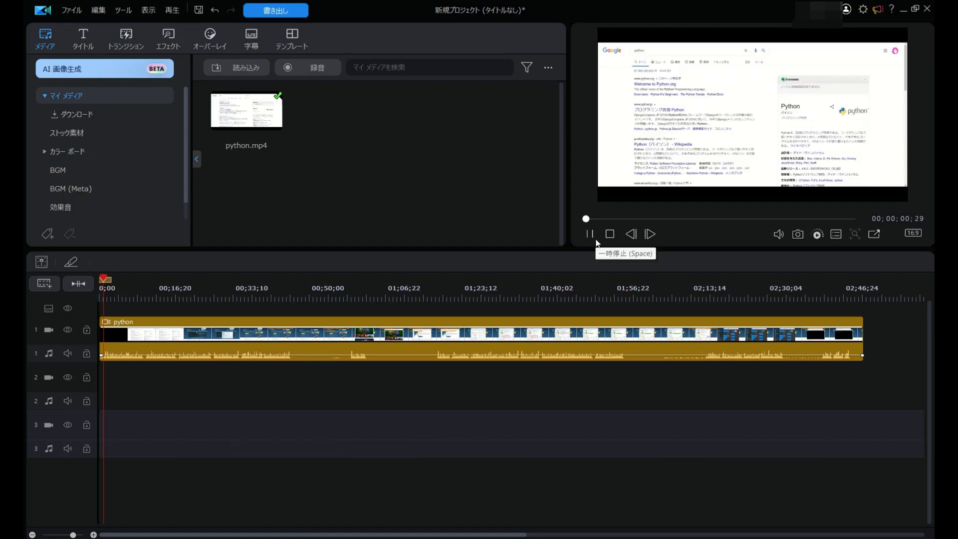
pyautogui.click(590, 233)
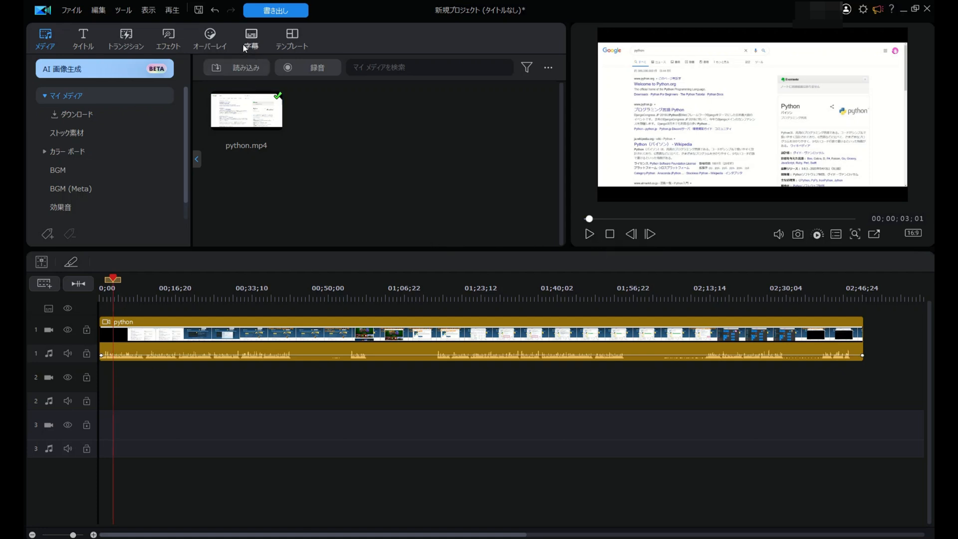
pyautogui.click(250, 34)
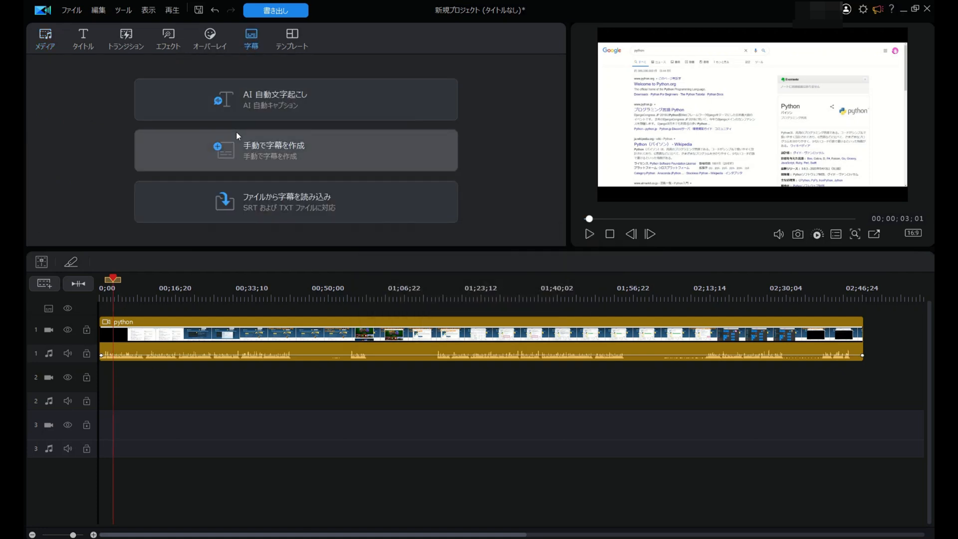
pyautogui.click(239, 201)
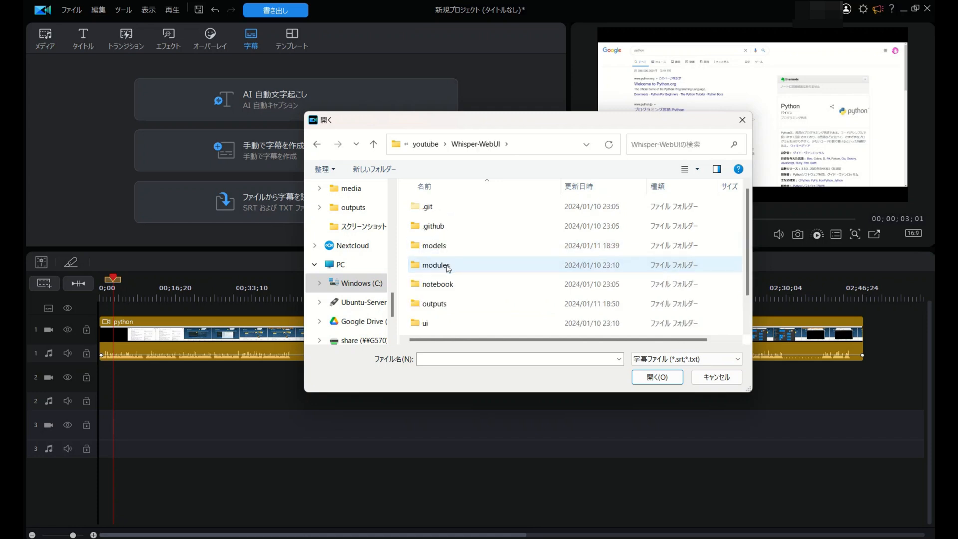
# - Load python-0111185012.srt from the outputs folder as the timeline subtitles
pyautogui.doubleClick(433, 303)
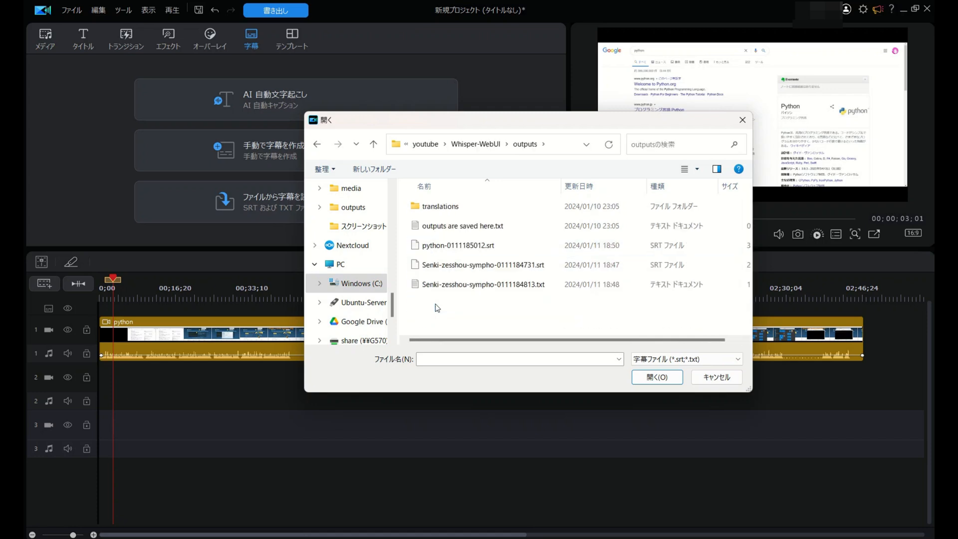
pyautogui.click(457, 245)
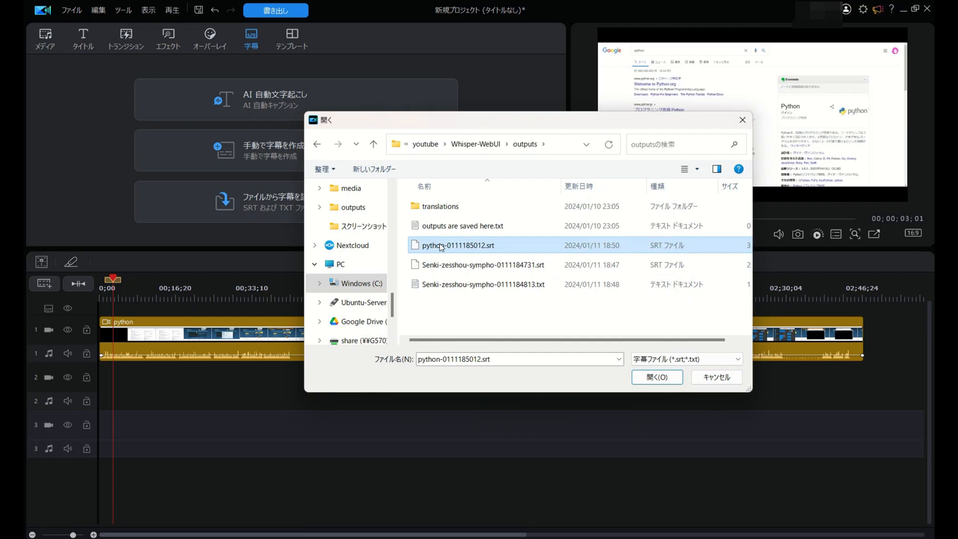
pyautogui.click(656, 377)
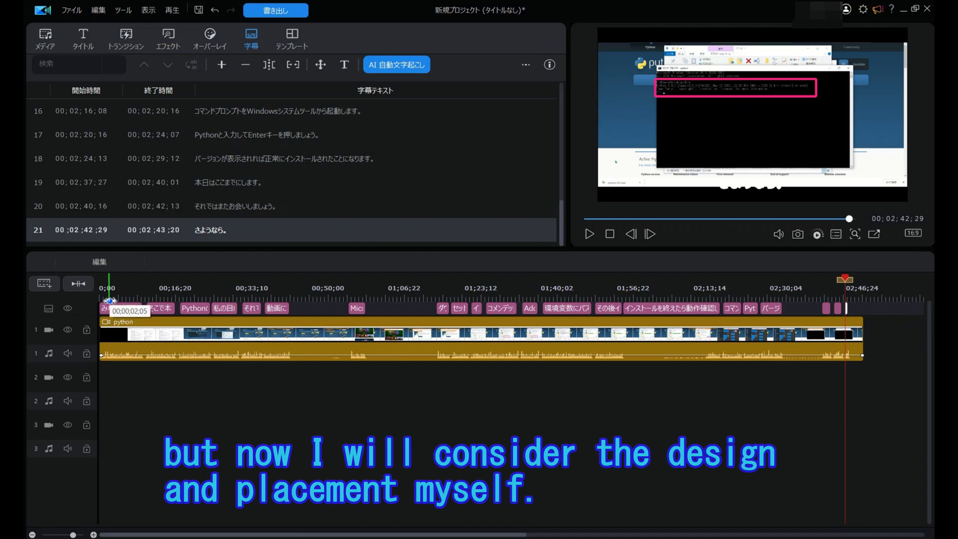
# - View the first subtitle clip's options, then return to the Whisper-WebUI browser page
pyautogui.rightClick(110, 308)
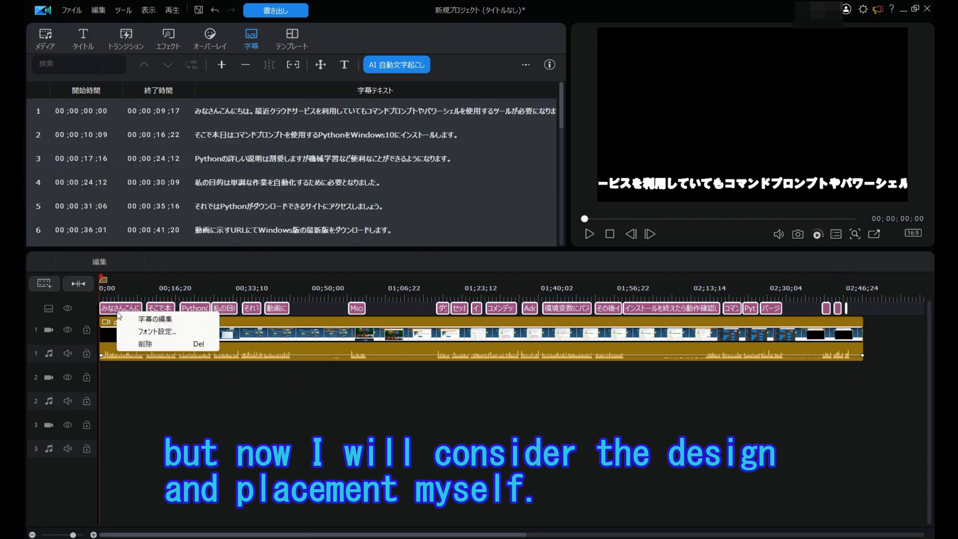
pyautogui.click(158, 332)
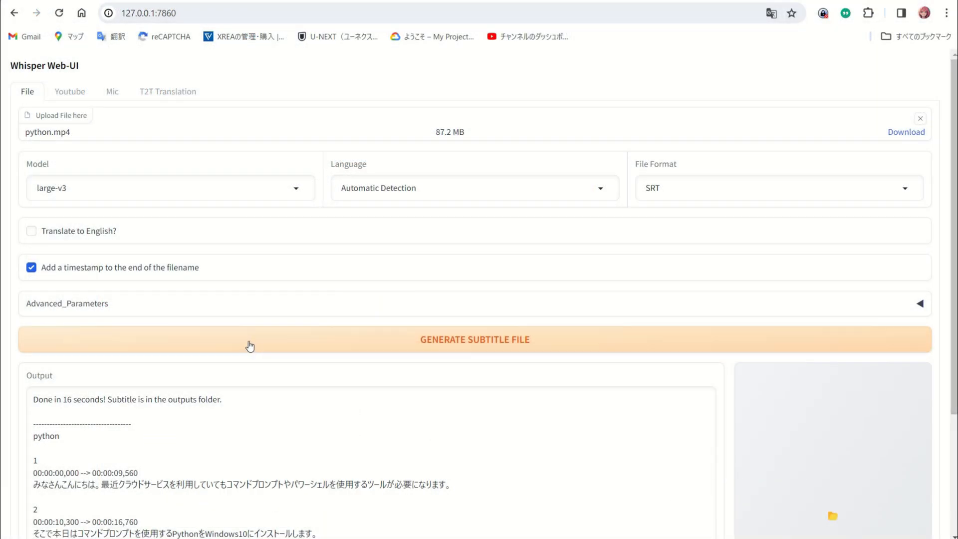
pyautogui.click(70, 91)
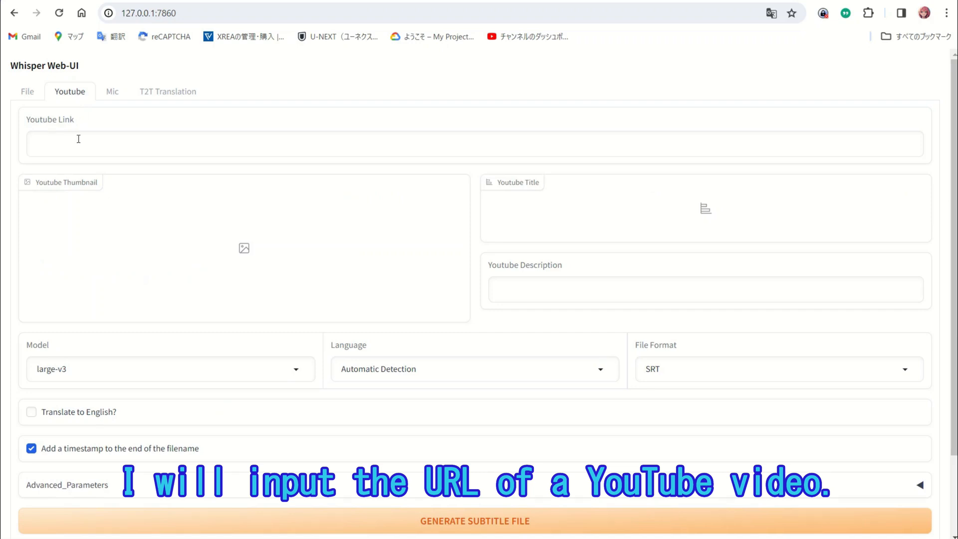
pyautogui.write('https://youtu.be/OC6qoBpD4iY')
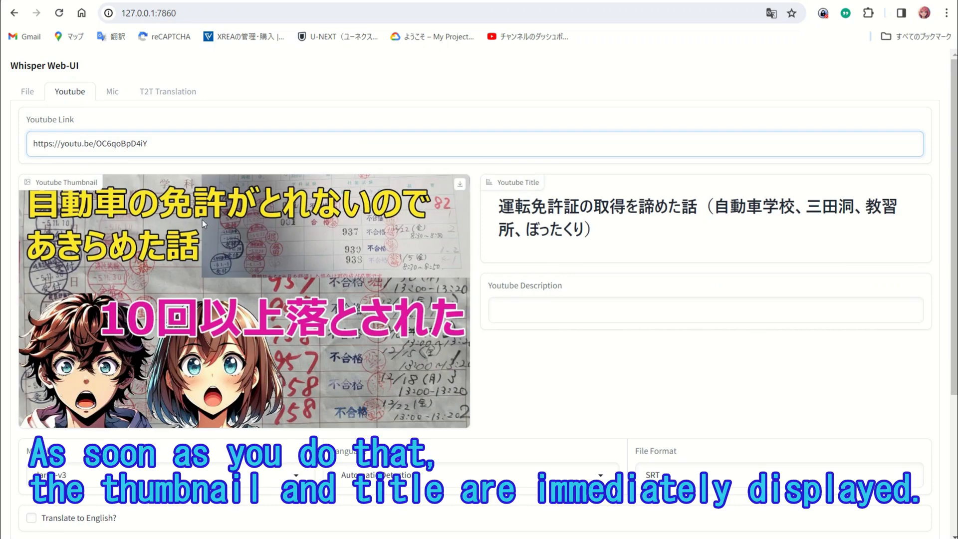
pyautogui.scroll(-3)
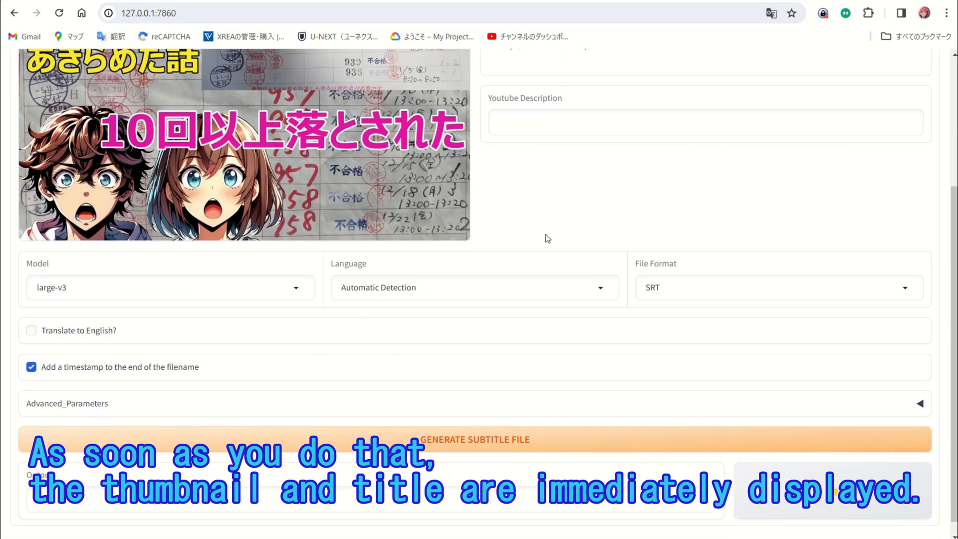
pyautogui.scroll(-3)
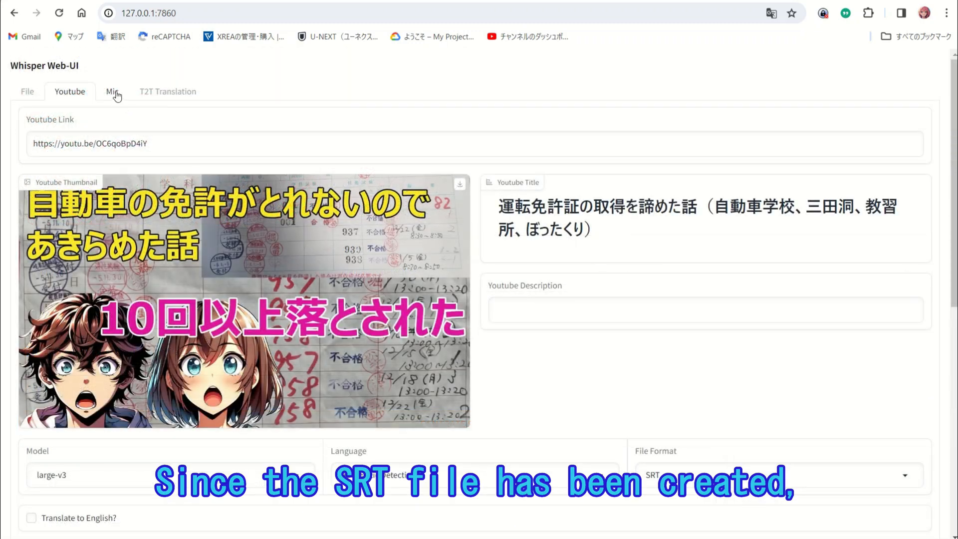
# - Glance at the Mic page, then add a subtitle file on the T2T Translation page
pyautogui.click(112, 90)
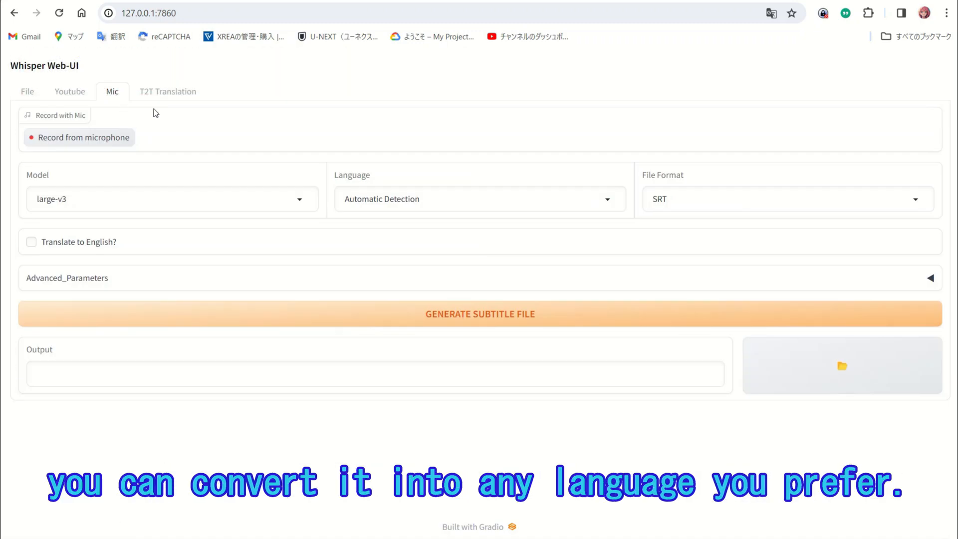
pyautogui.click(168, 91)
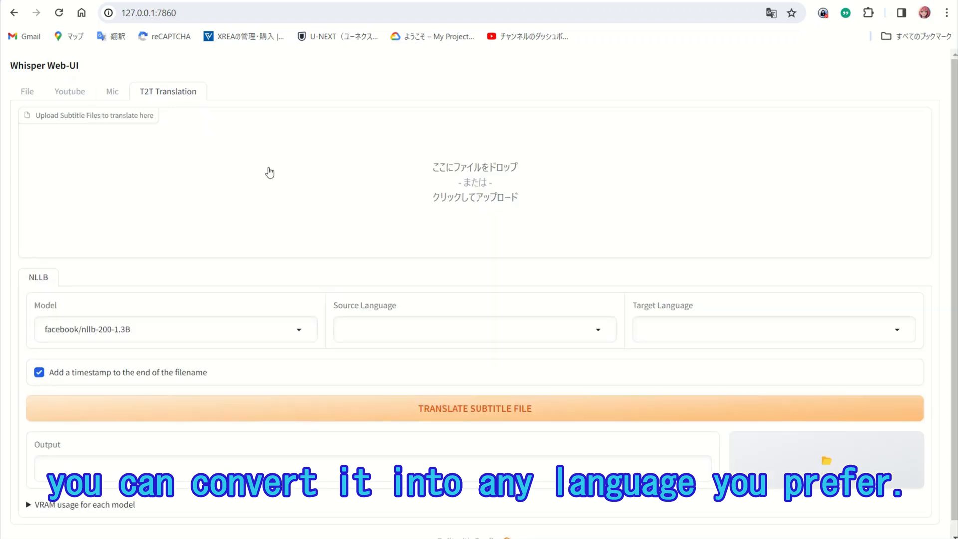
pyautogui.moveTo(777, 475)
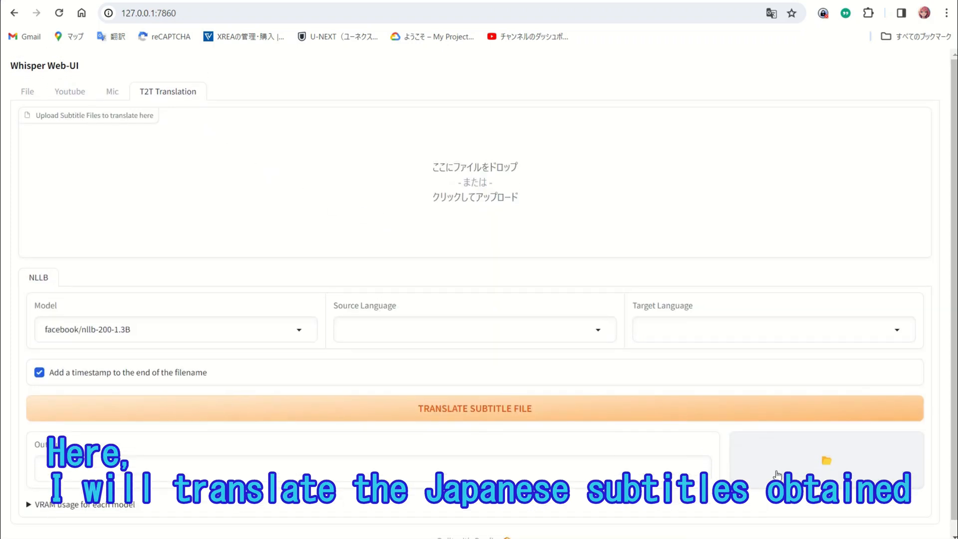
pyautogui.click(826, 461)
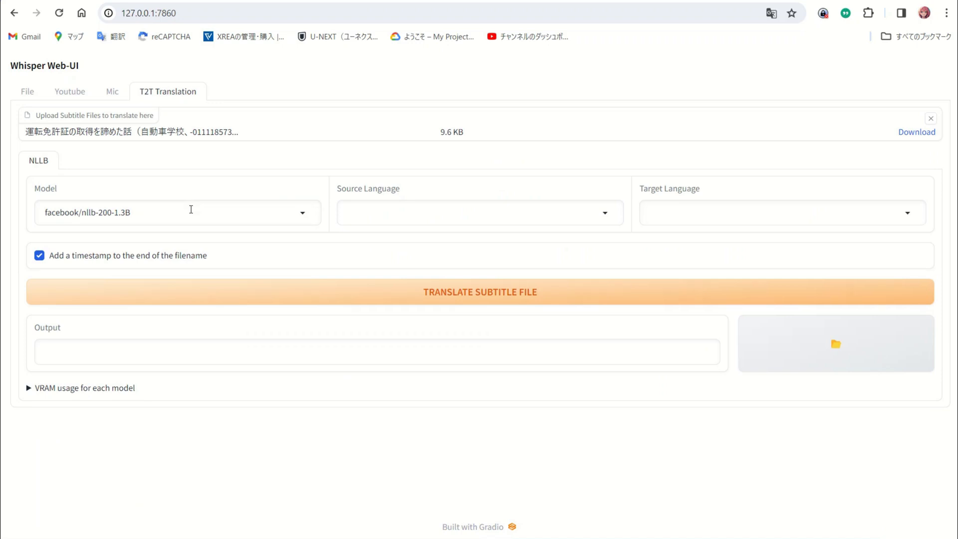
pyautogui.moveTo(377, 212)
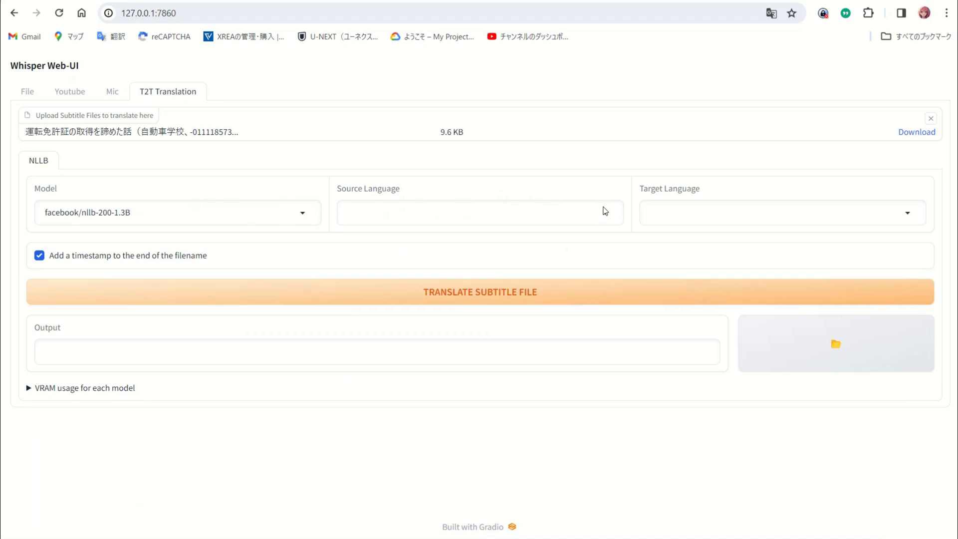
# - Set the source language to Japanese and the target language to English for translation
pyautogui.click(479, 213)
pyautogui.write('Japanese')
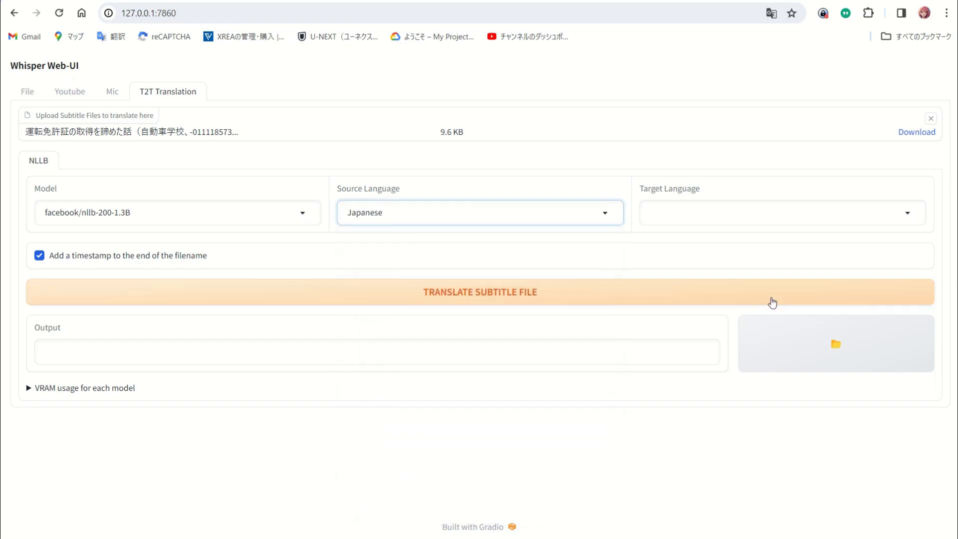
pyautogui.click(782, 213)
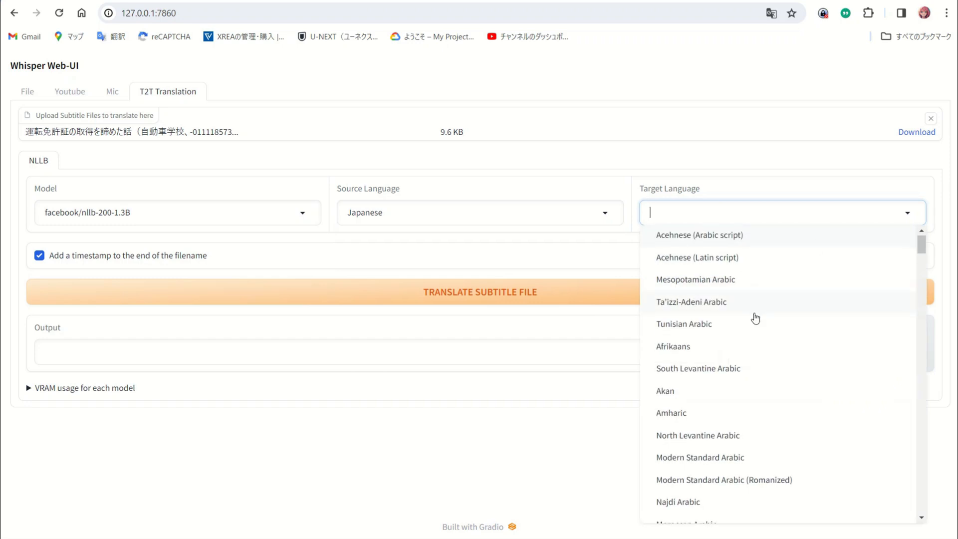
pyautogui.write('English')
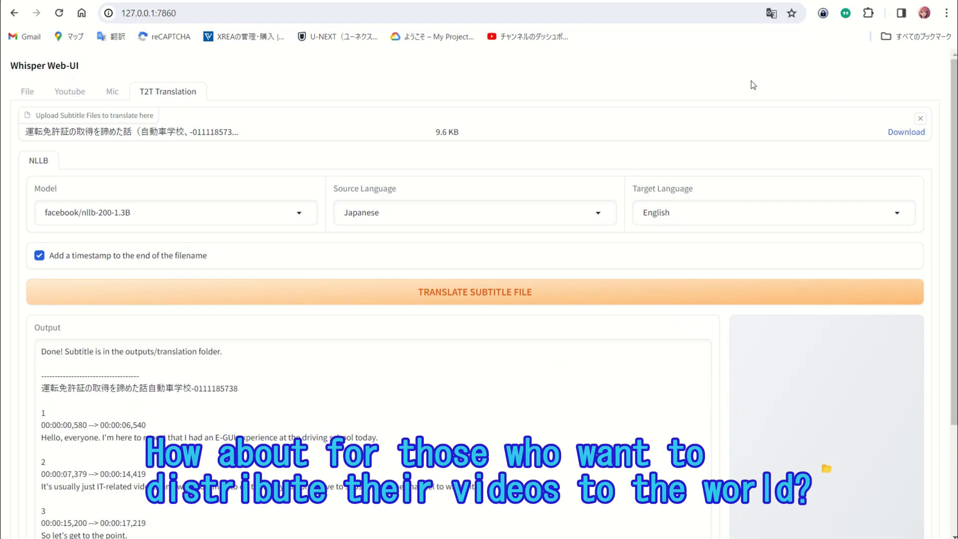
pyautogui.moveTo(489, 373)
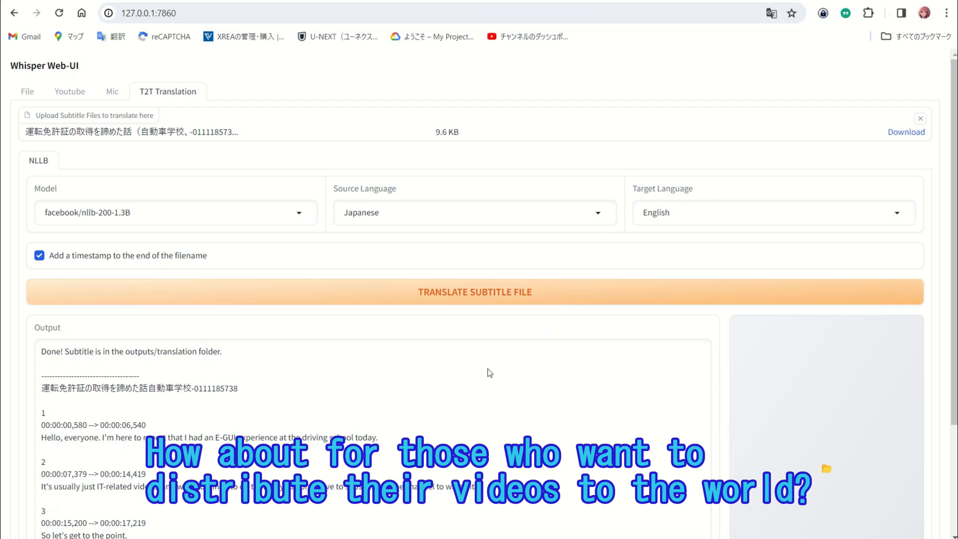
pyautogui.scroll(-3)
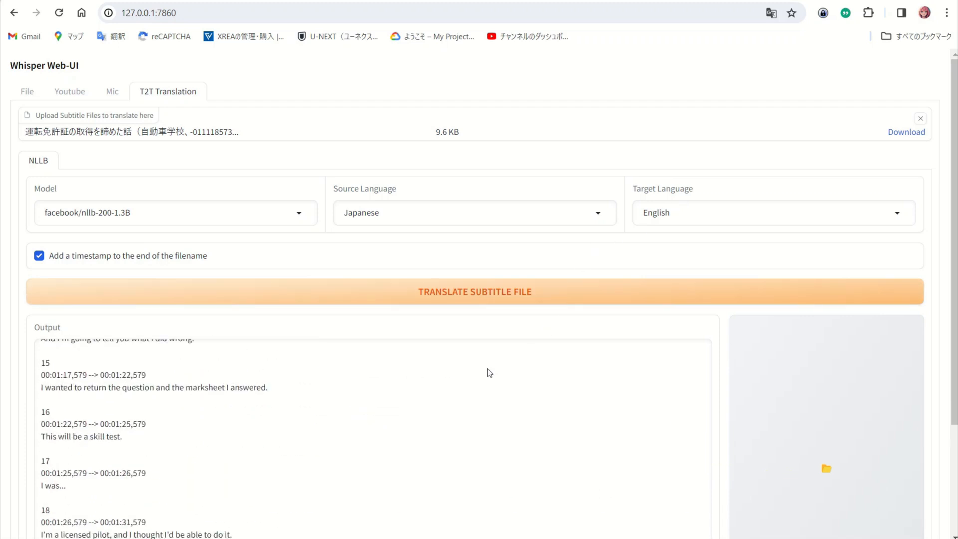
pyautogui.scroll(-3)
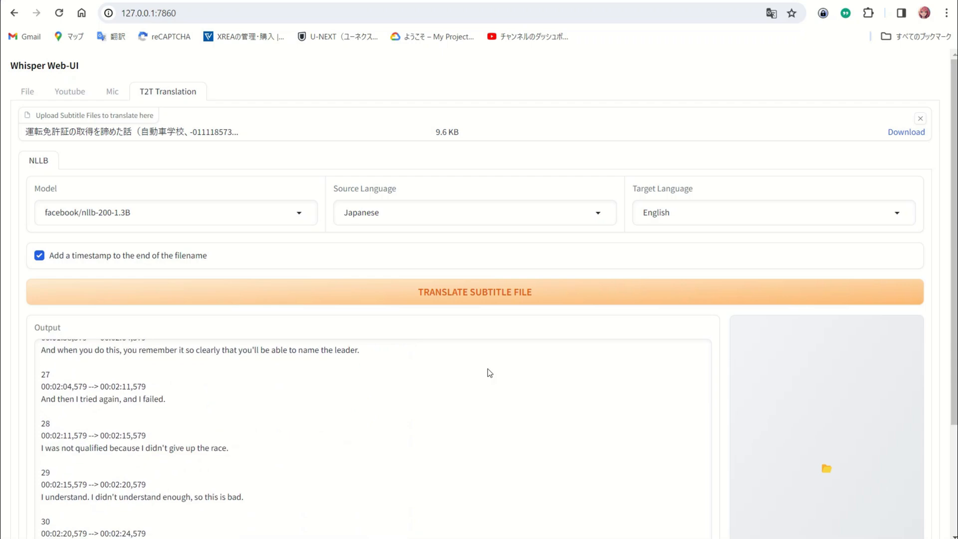
pyautogui.scroll(-3)
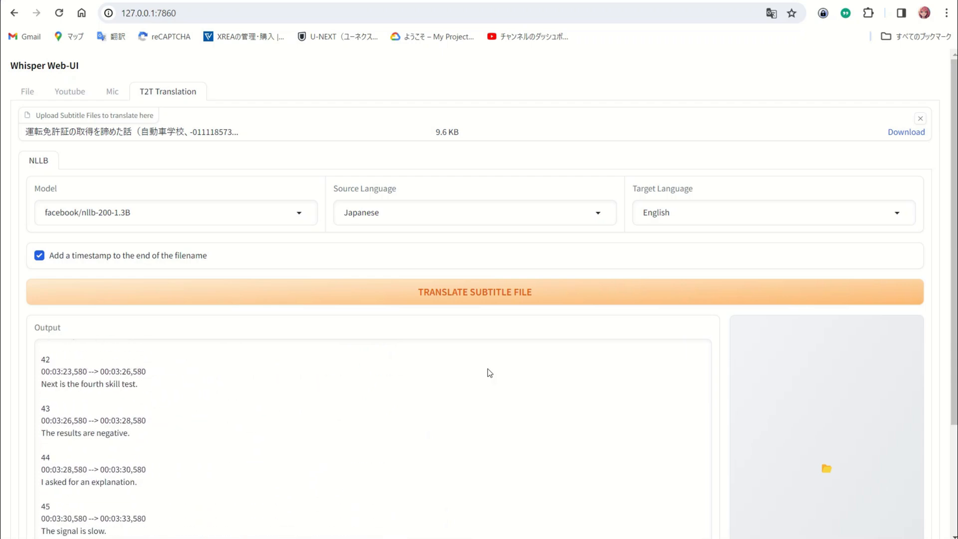
pyautogui.scroll(-3)
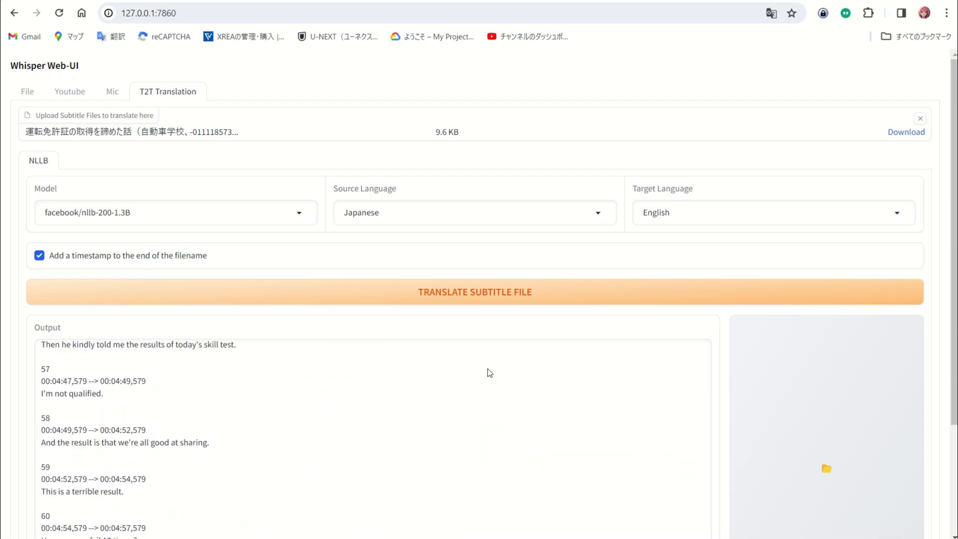
pyautogui.scroll(-3)
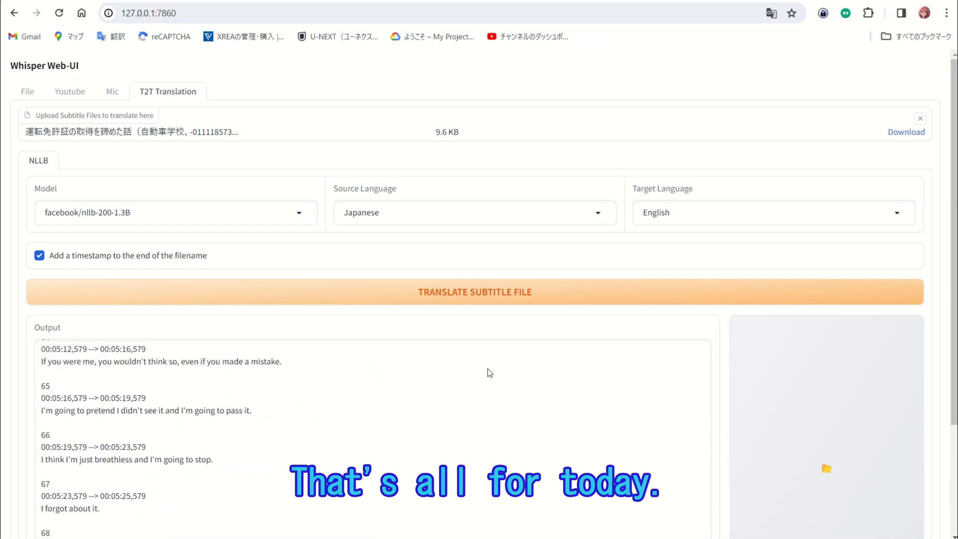